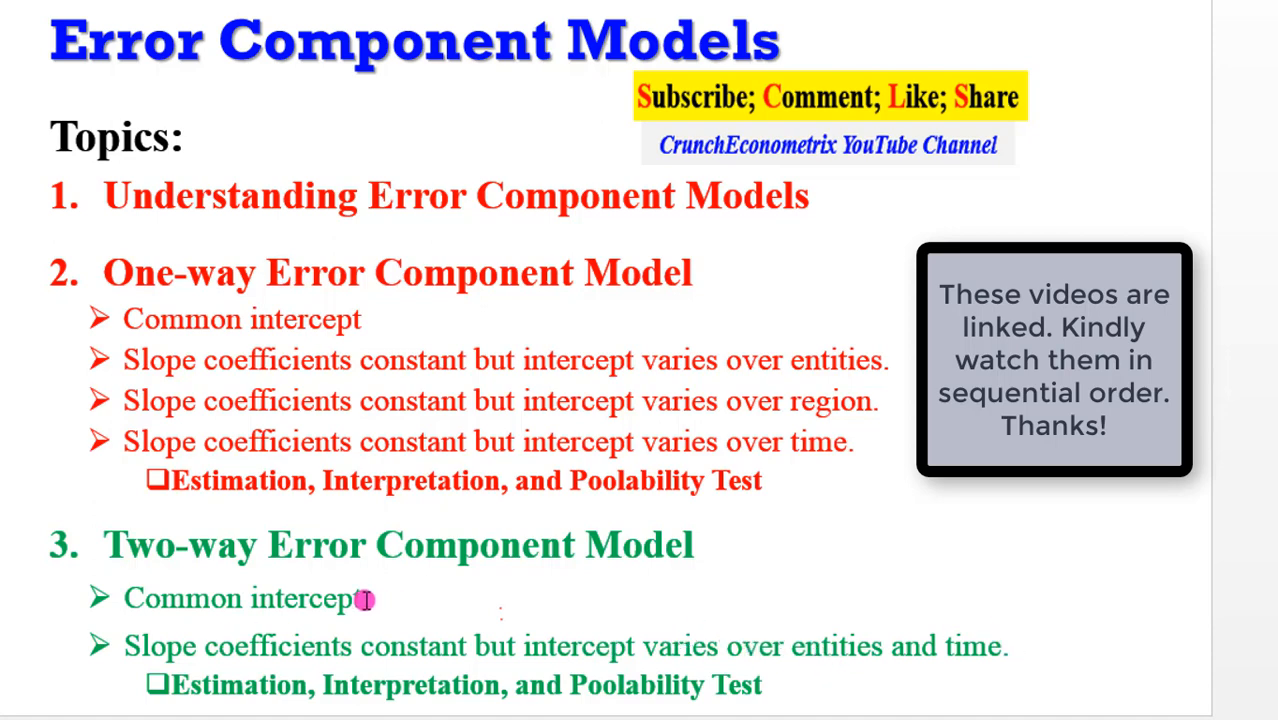
Advance past the topics slide to show the country-year panel dataset in the Data Editor
key("Right")
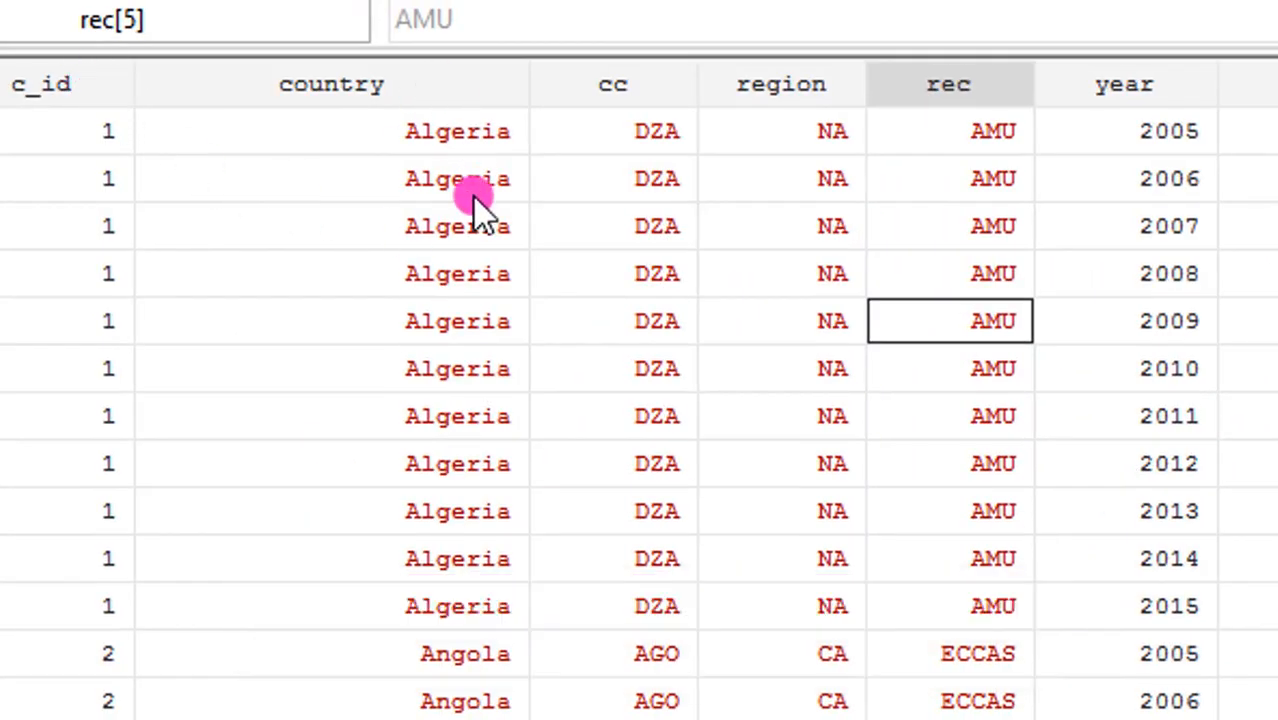
Browse the dataset rightward across the region dummies r1–r5 and year dummies y1–y11
left_click(456, 273)
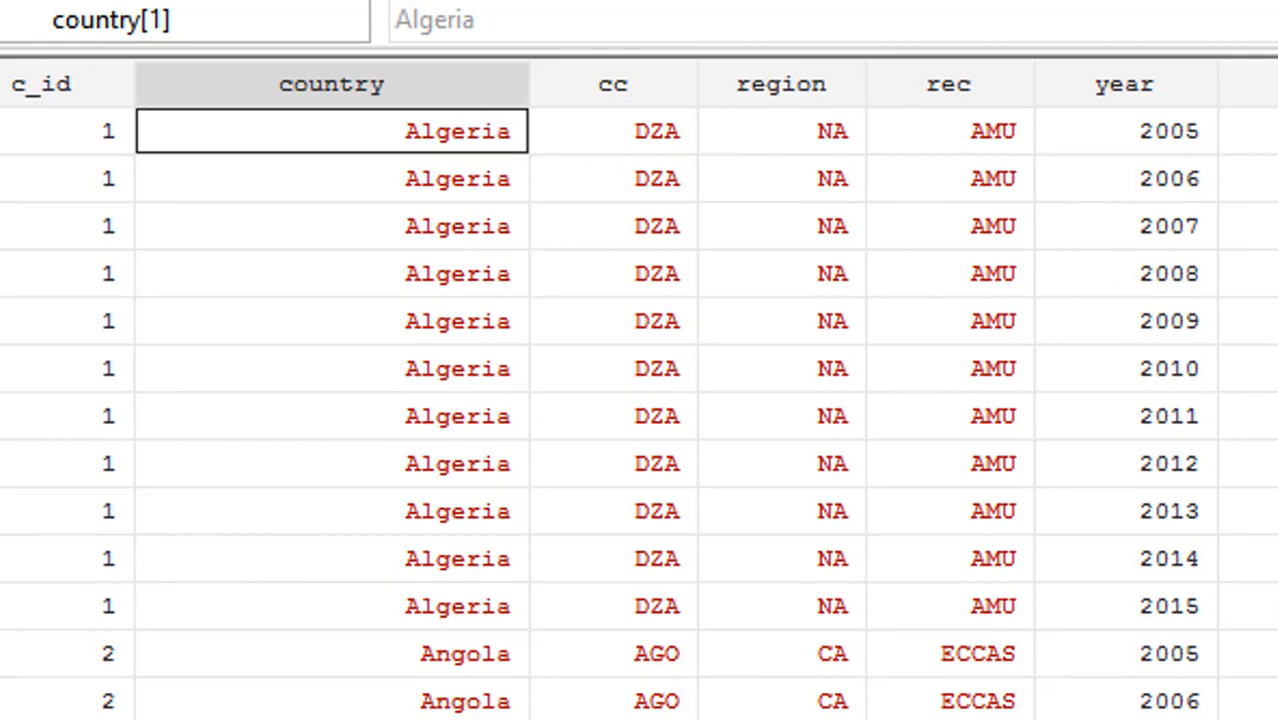
scroll("down", 3)
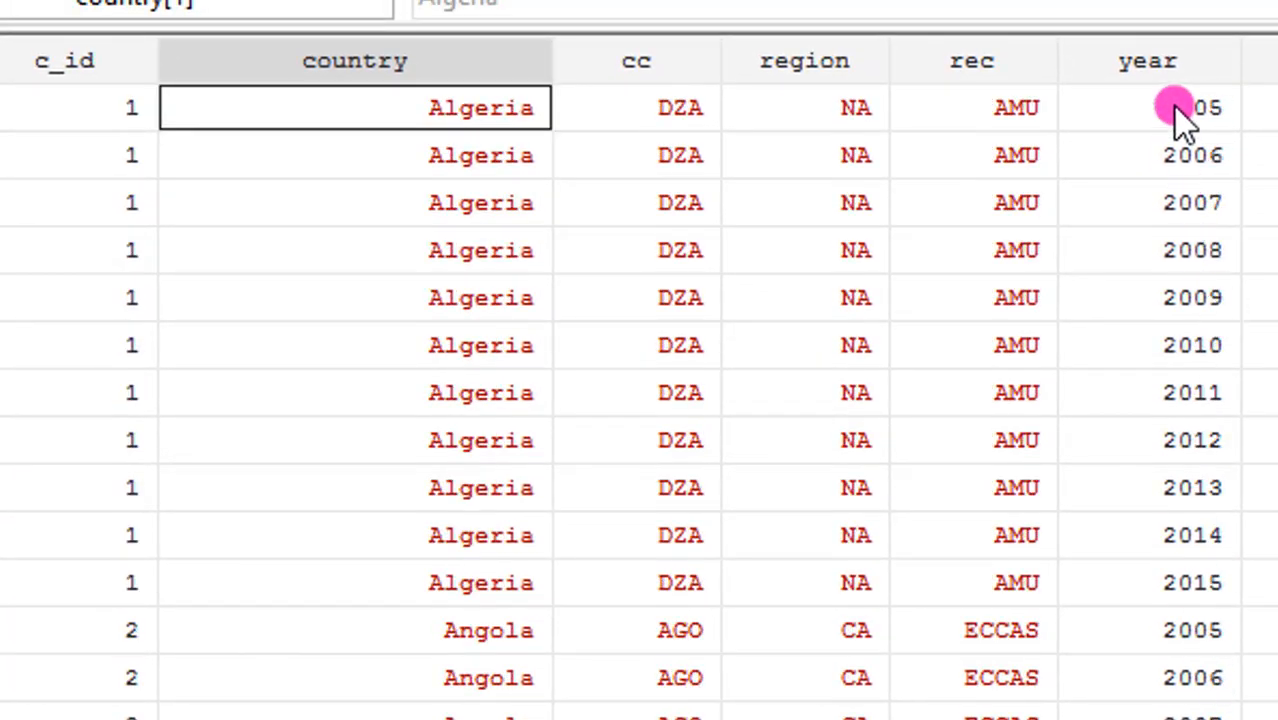
mouse_move(1205, 583)
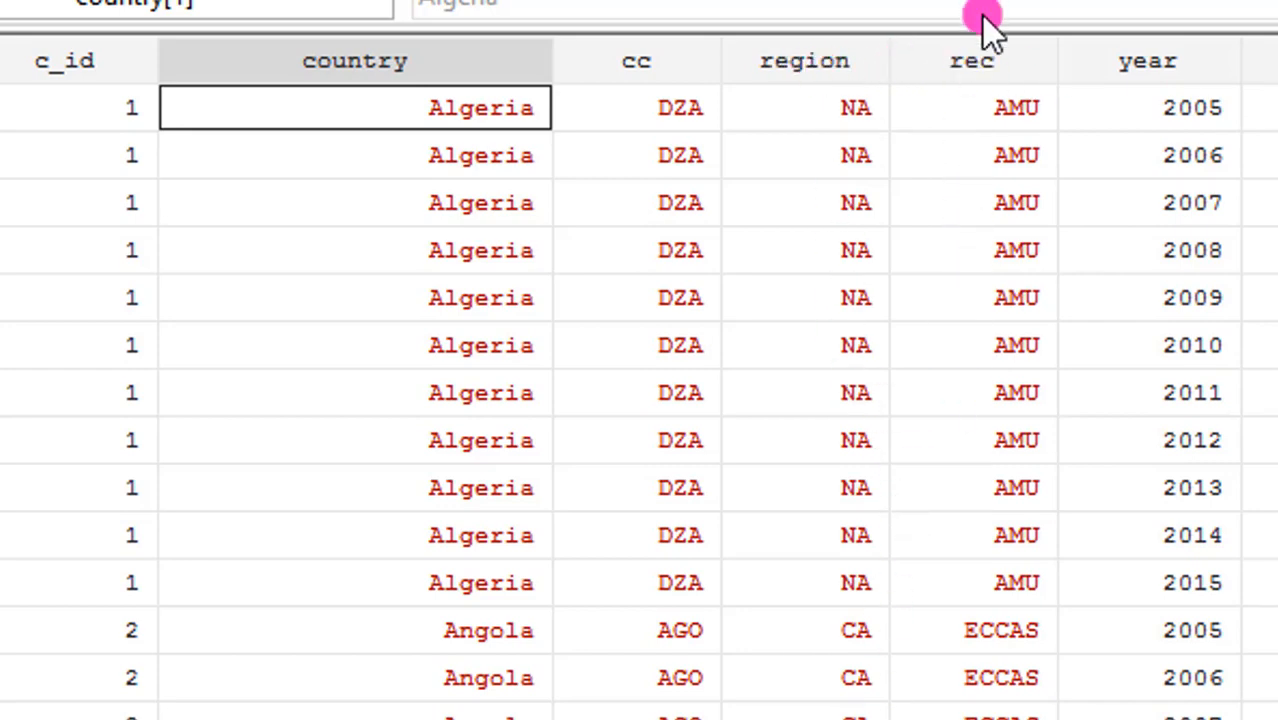
mouse_move(948, 85)
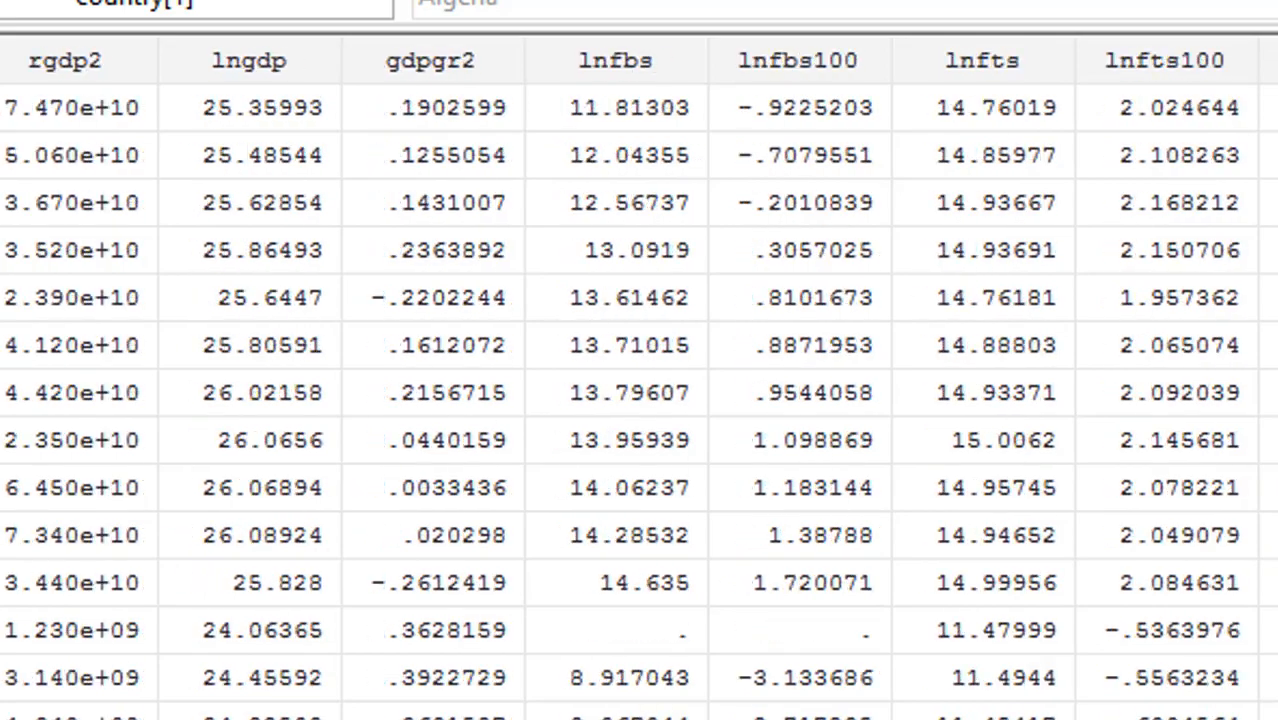
scroll("right", 3)
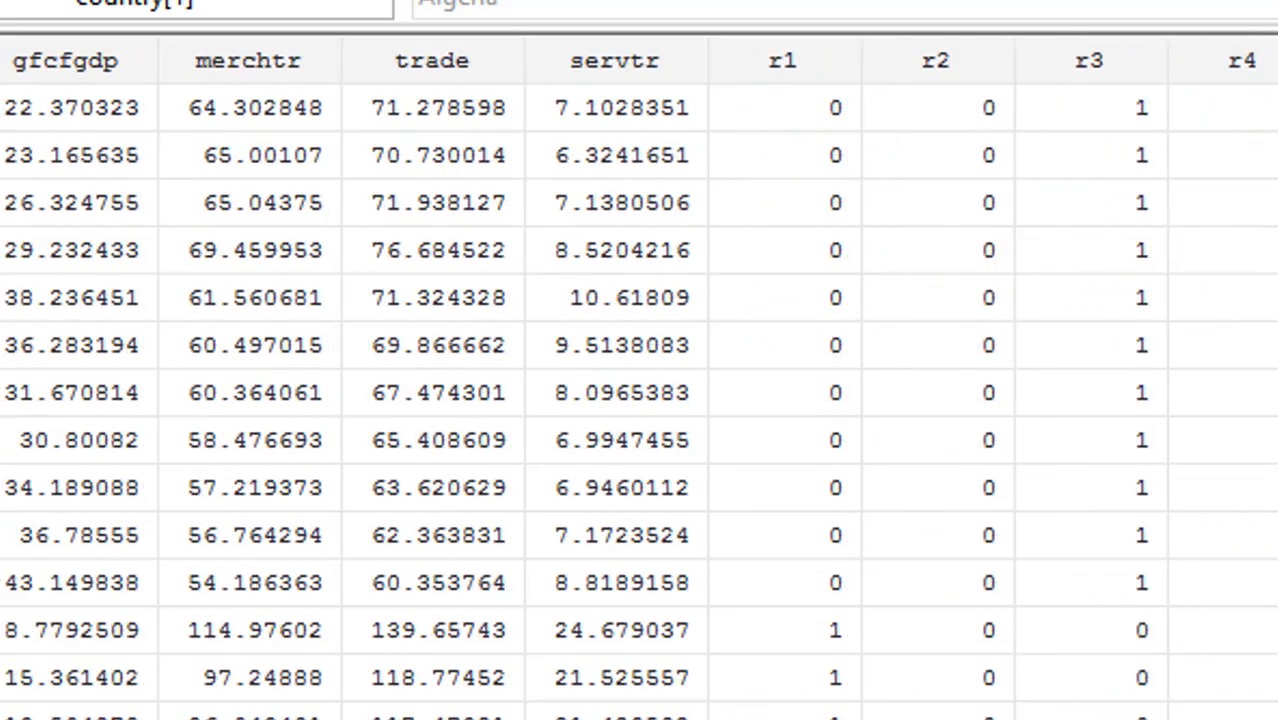
scroll("right", 3)
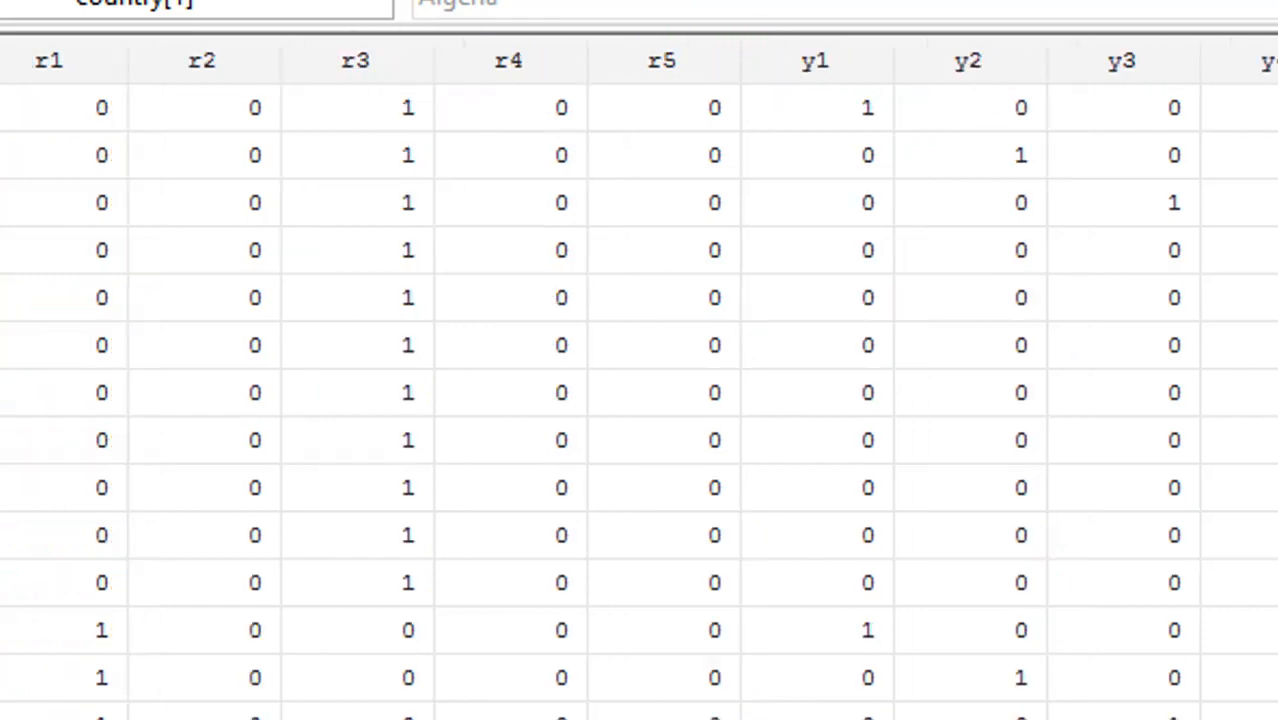
scroll("right", 3)
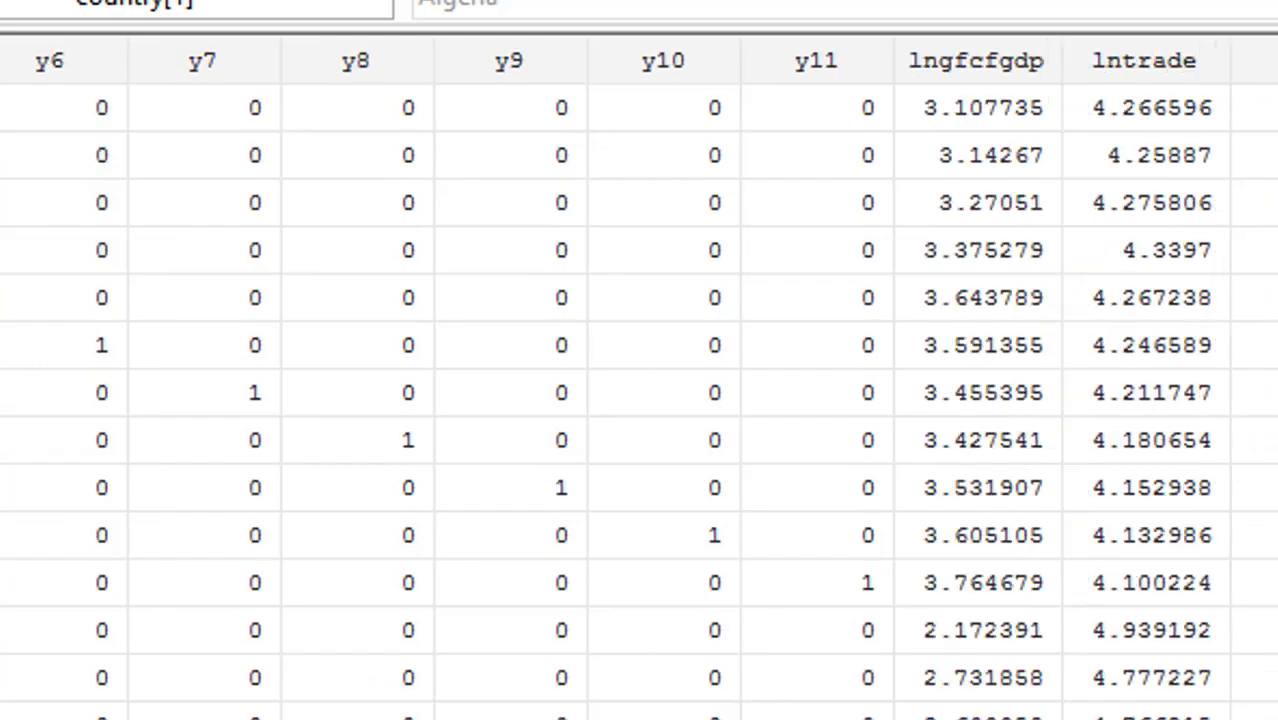
scroll("right", 3)
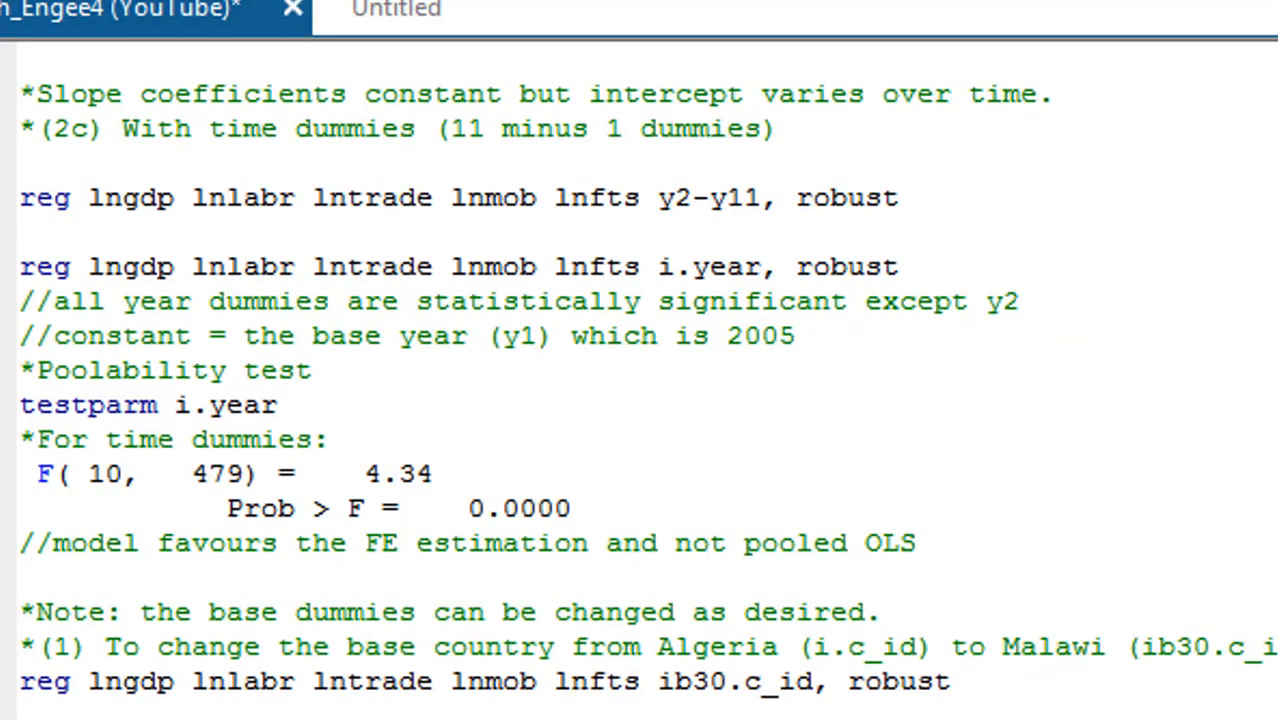
Scroll the do-file down to the two-way country-and-year dummy regression and its poolability test
scroll("down", 3)
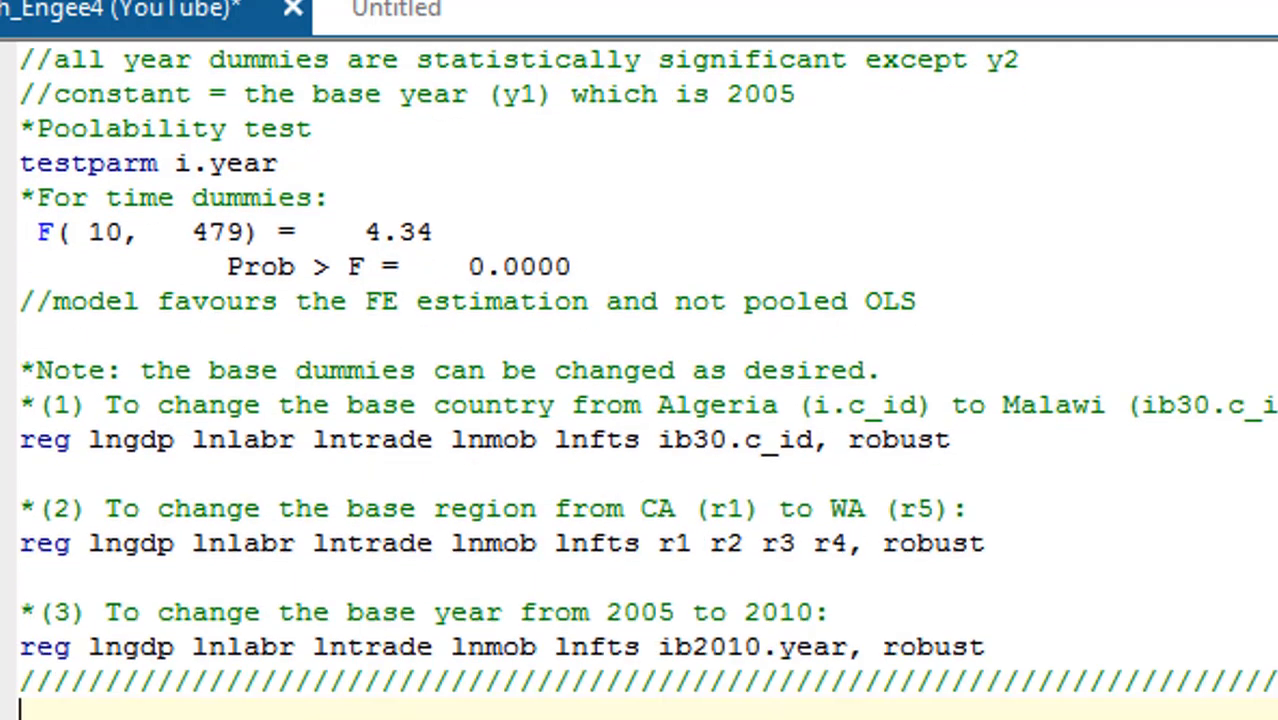
scroll("down", 3)
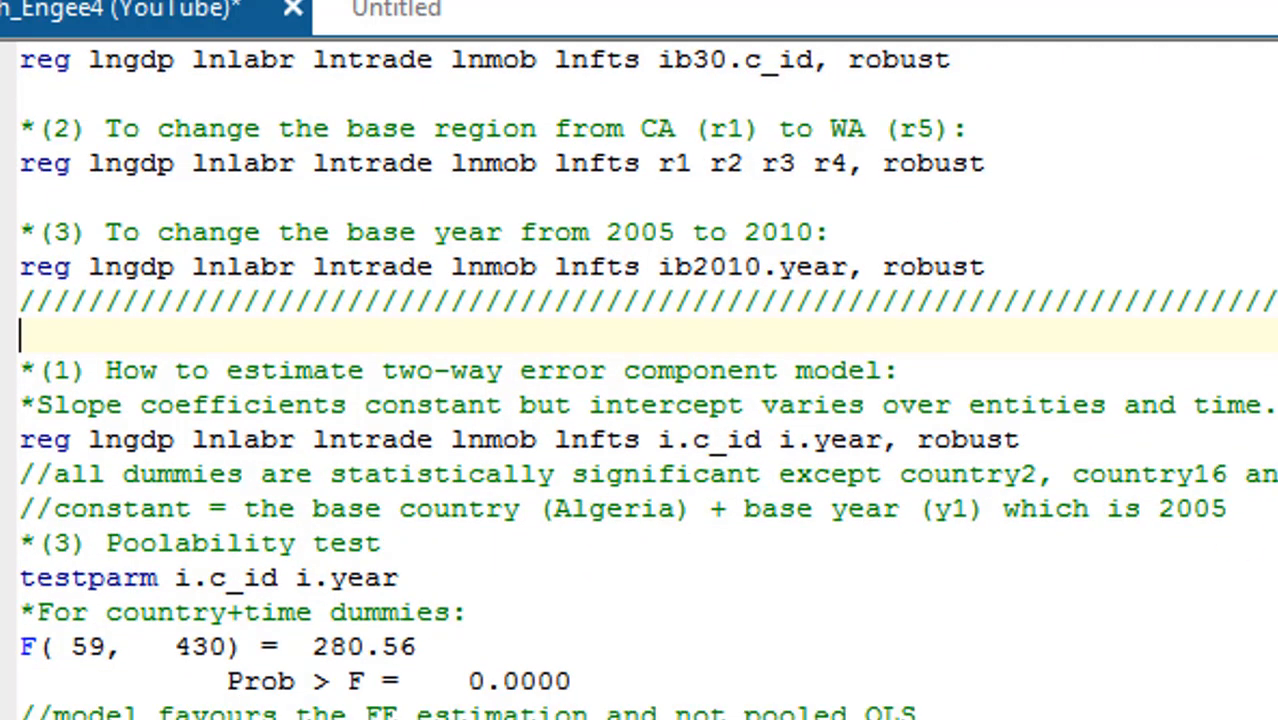
scroll("down", 3)
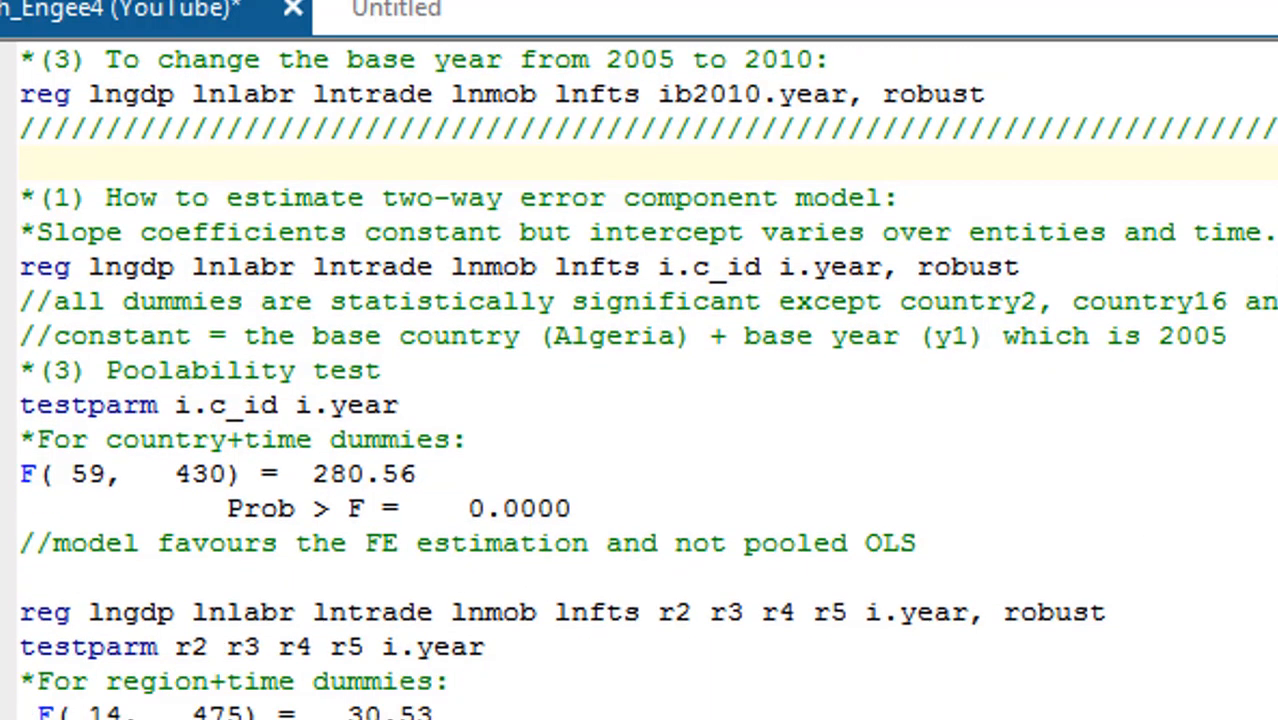
mouse_move(678, 347)
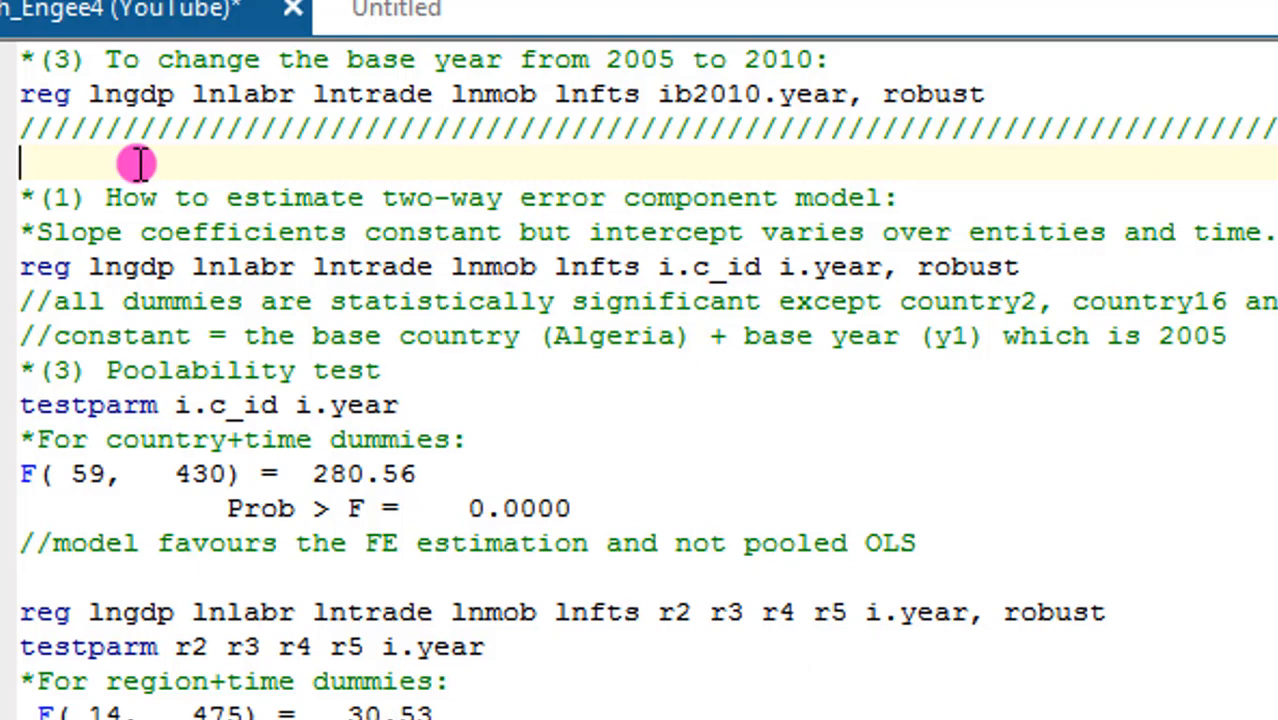
mouse_move(35, 250)
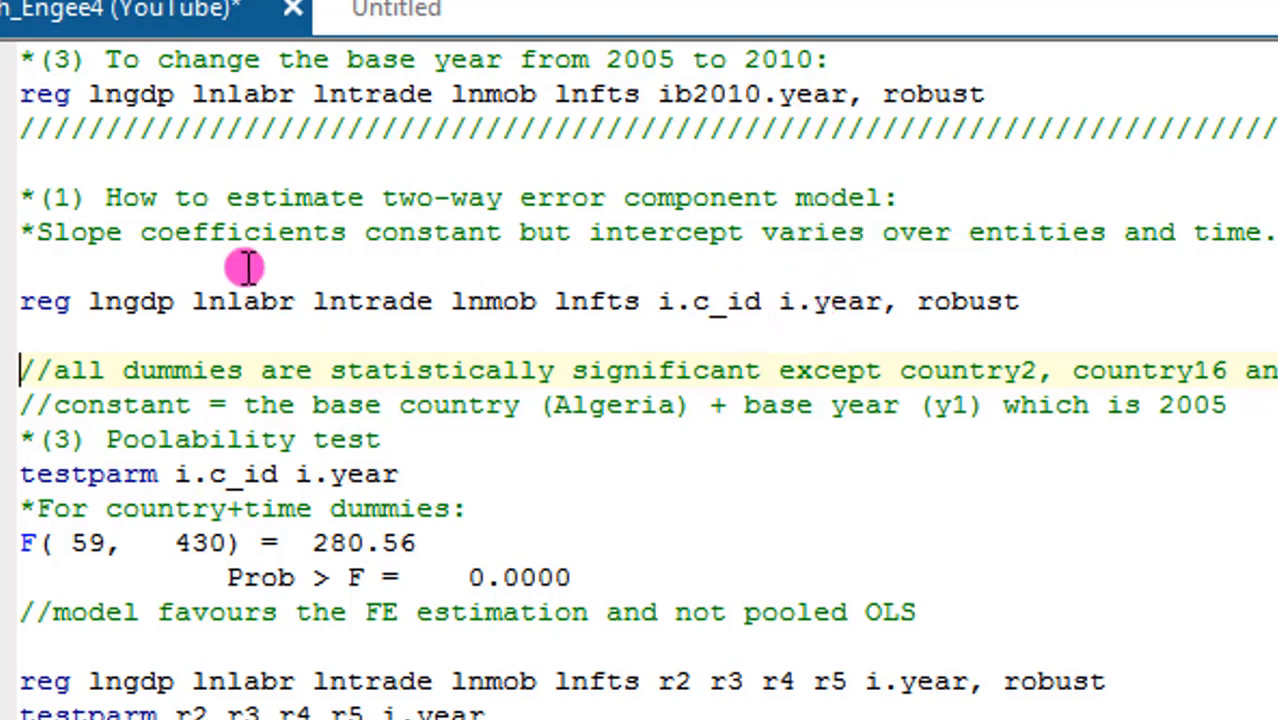
Run 'reg lngdp lnlabr lntrade lnmob lnfts i.c_id i.year, robust' and scroll through country dummies
left_click(25, 301)
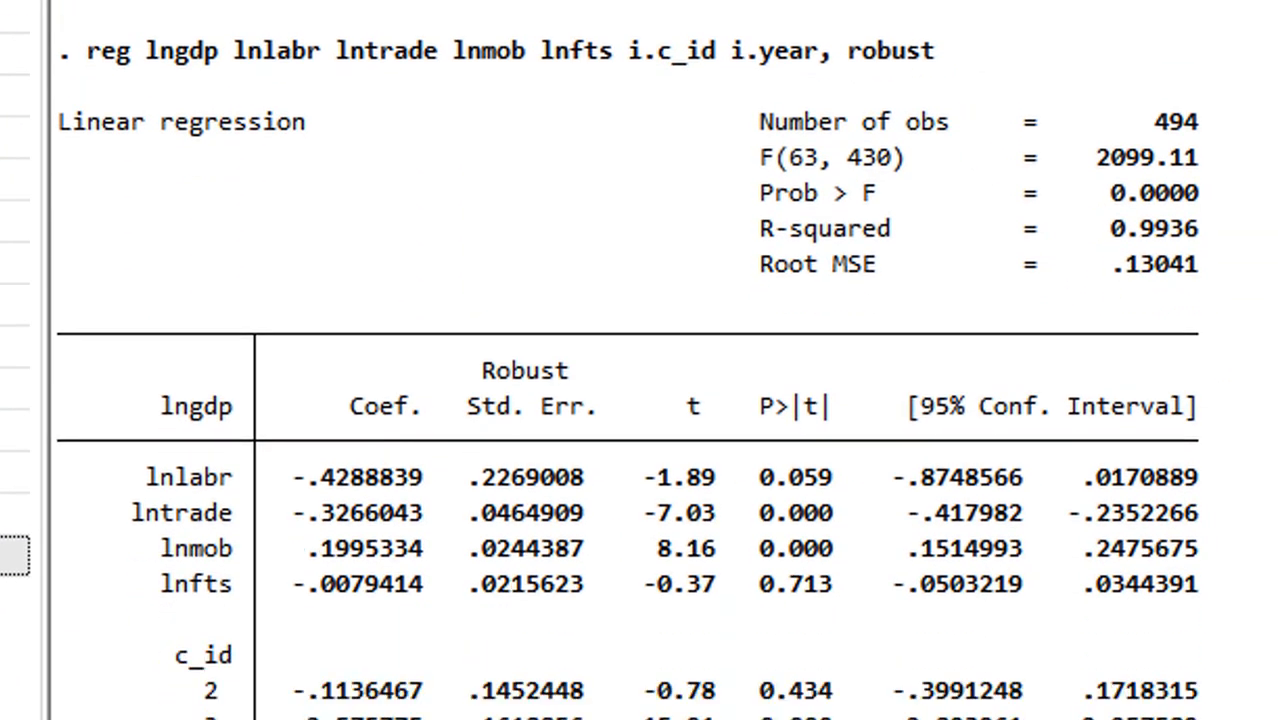
scroll("down", 3)
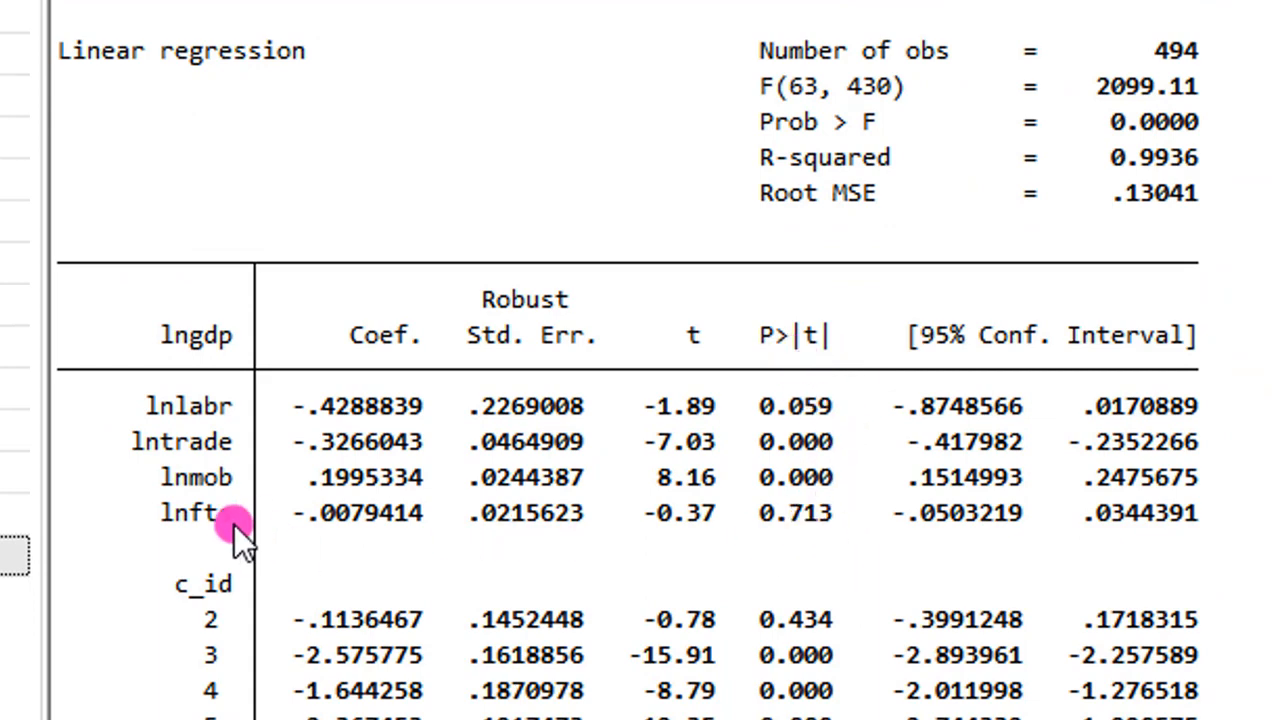
mouse_move(205, 540)
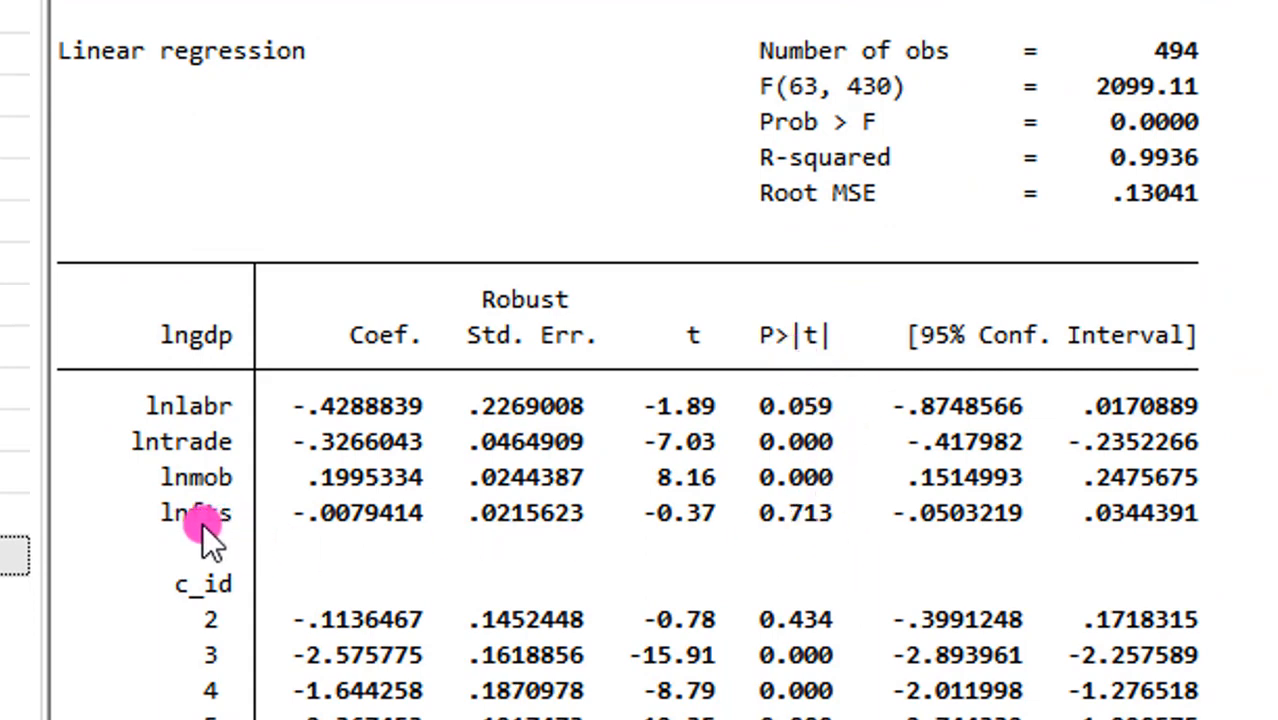
mouse_move(810, 540)
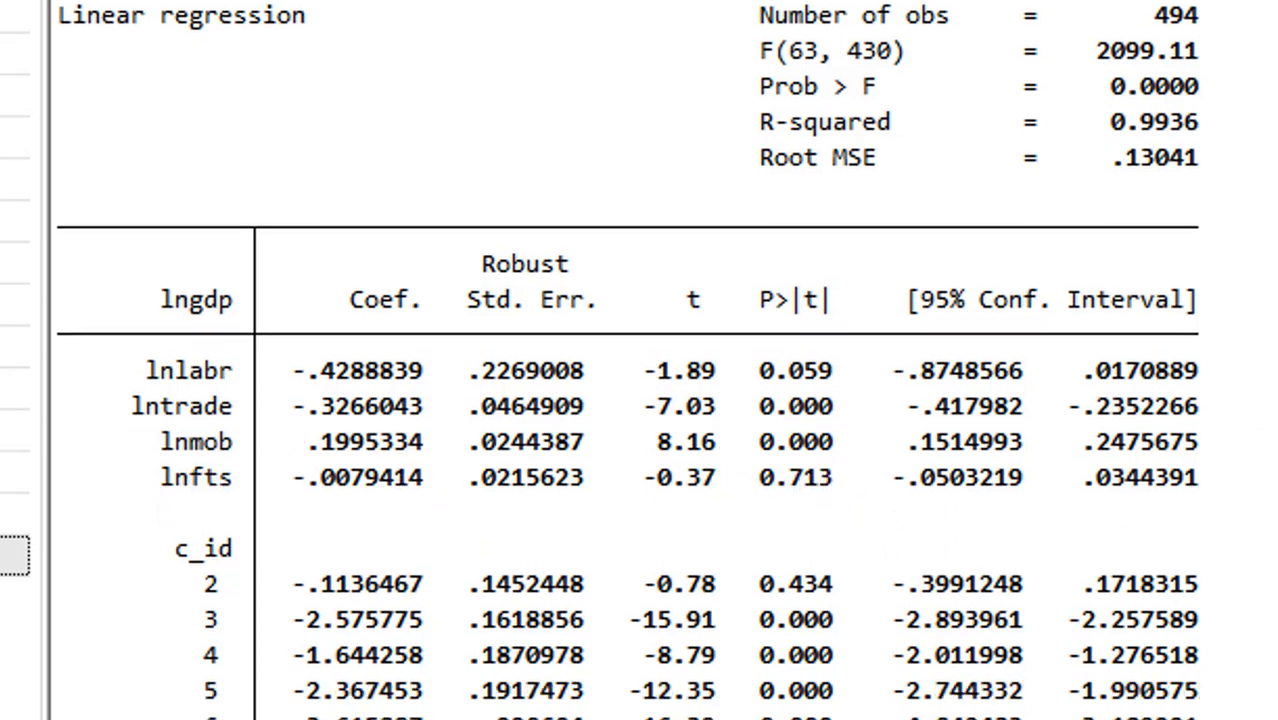
scroll("down", 3)
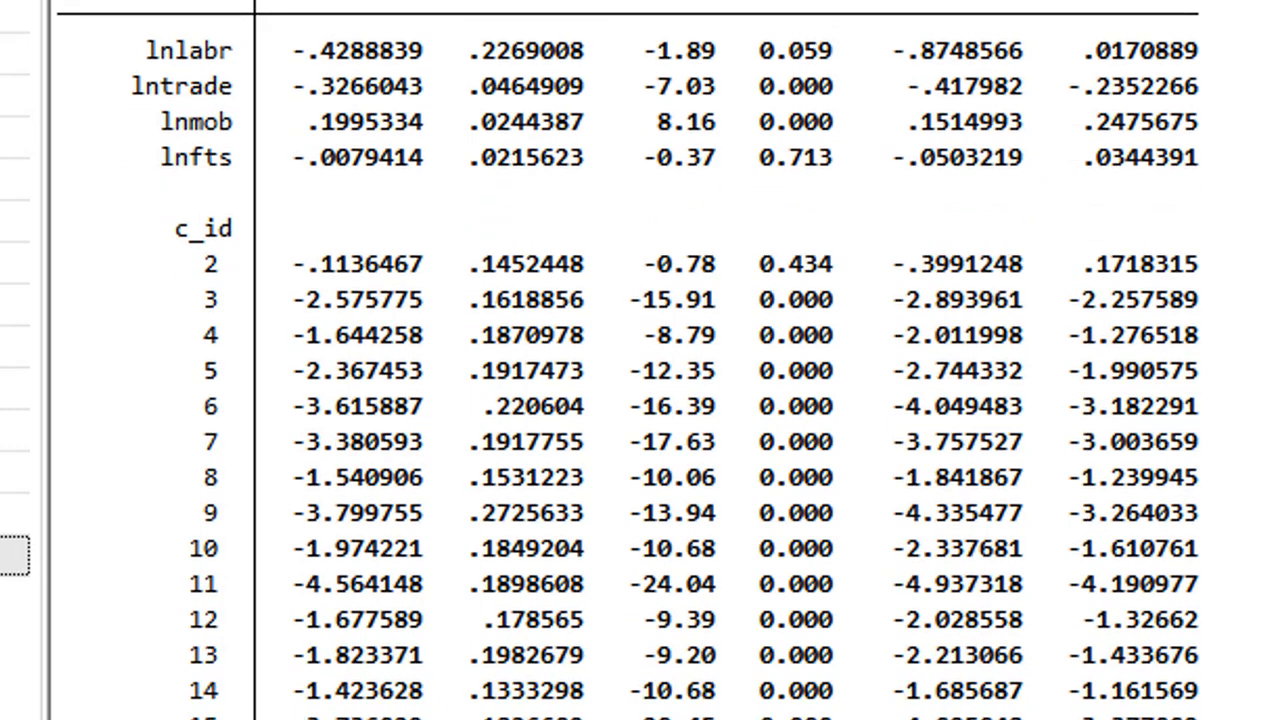
scroll("down", 3)
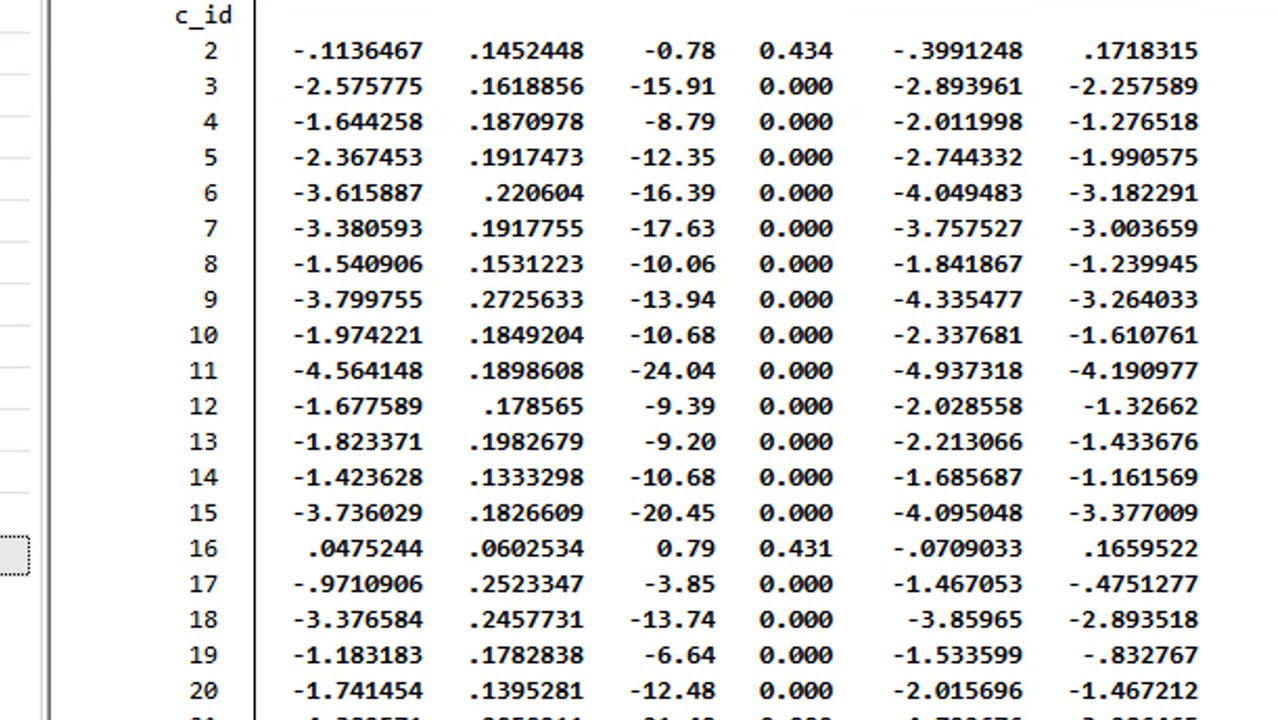
scroll("down", 3)
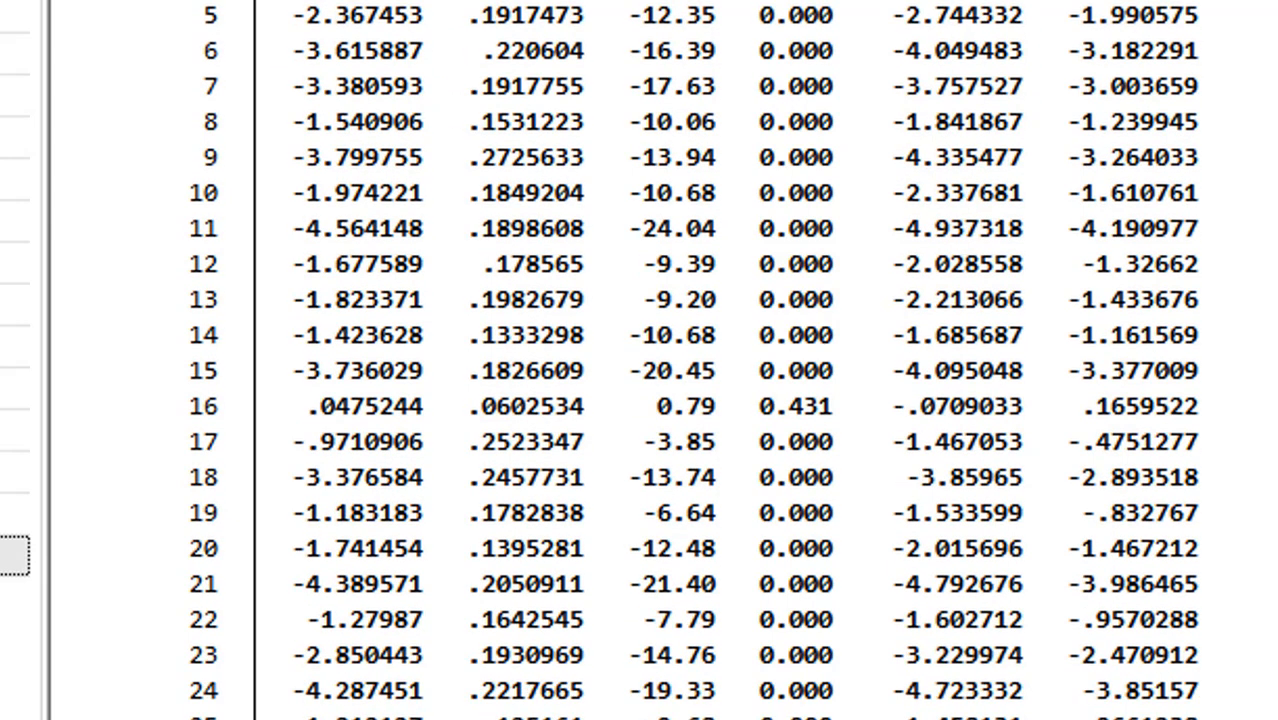
scroll("down", 3)
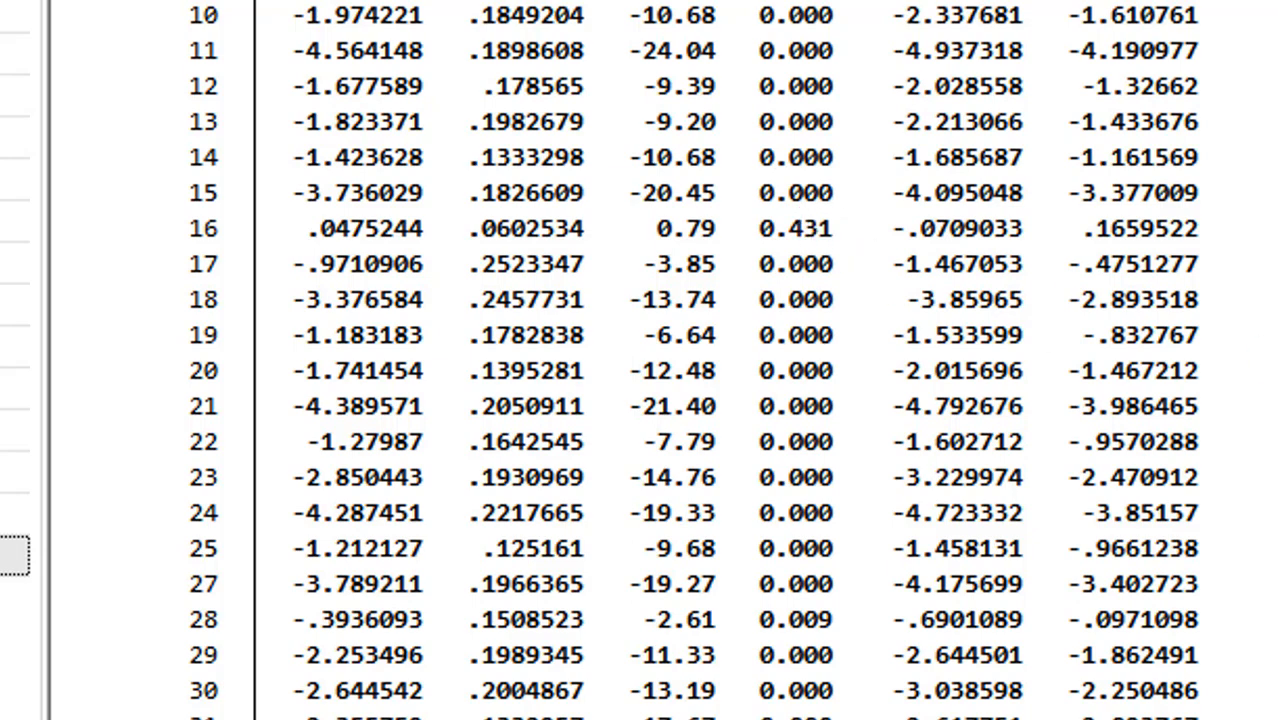
scroll("down", 3)
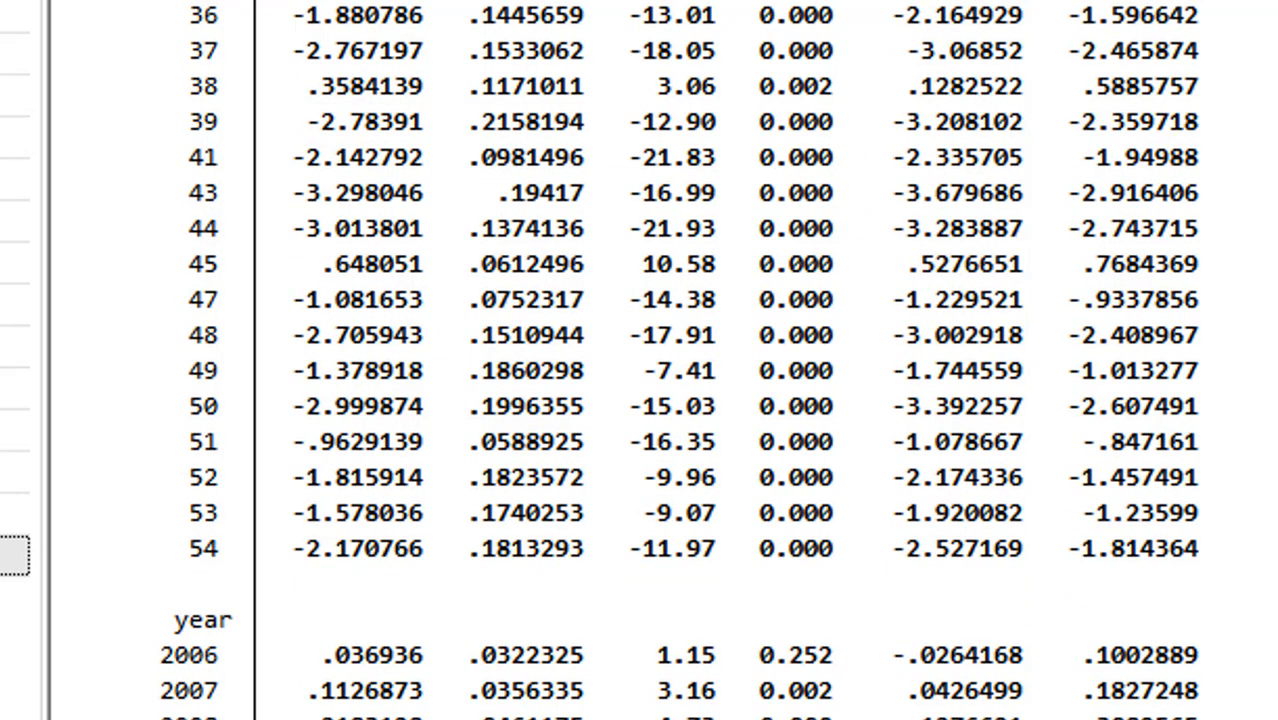
scroll("down", 3)
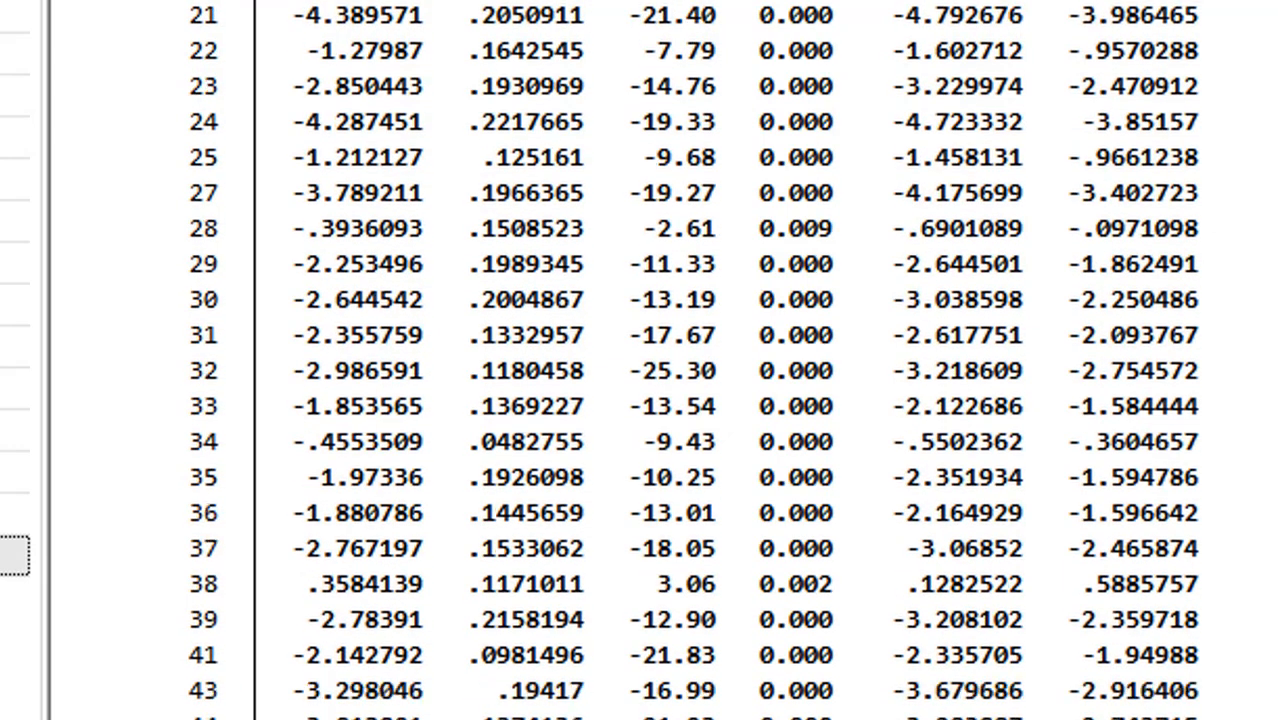
scroll("down", 3)
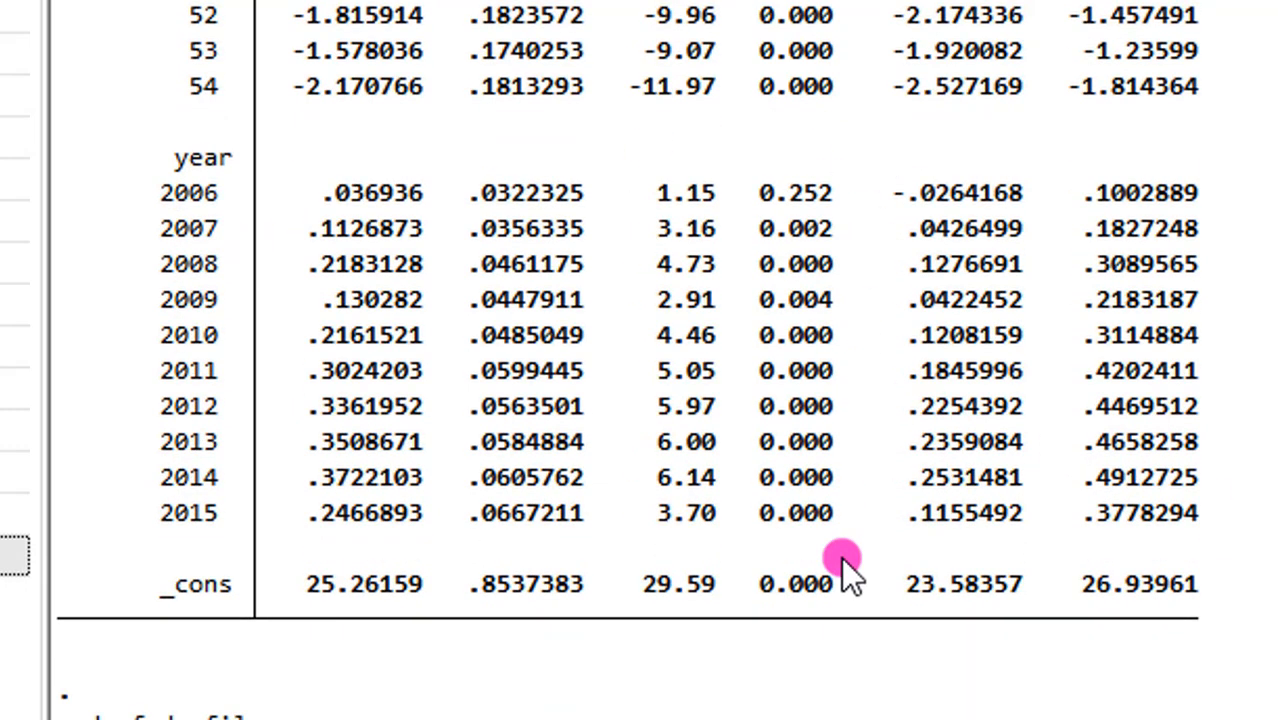
mouse_move(790, 228)
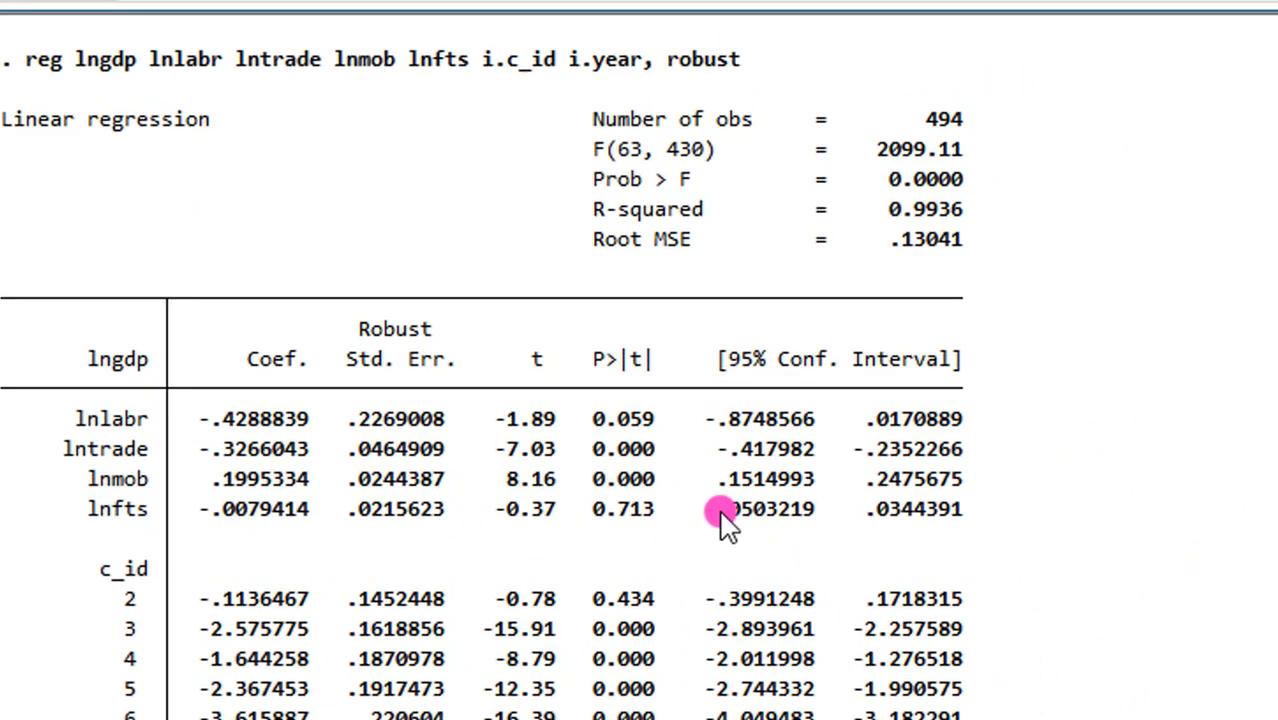
mouse_move(673, 589)
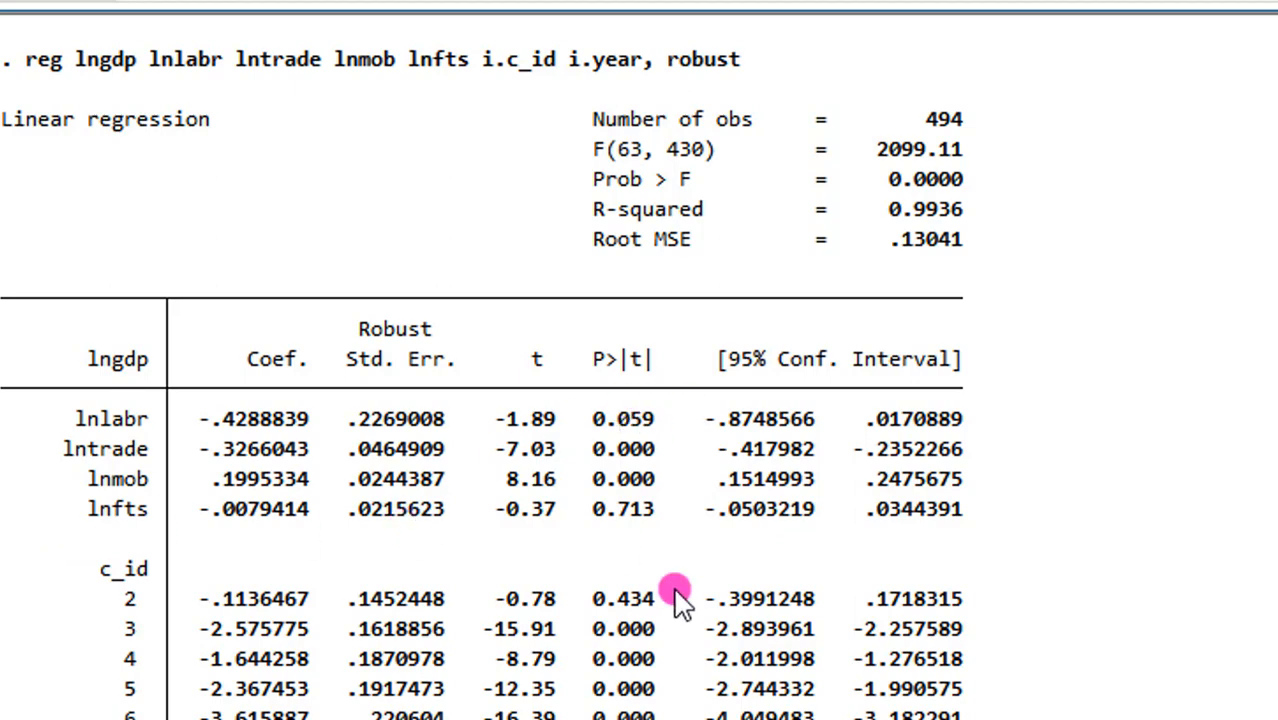
mouse_move(490, 460)
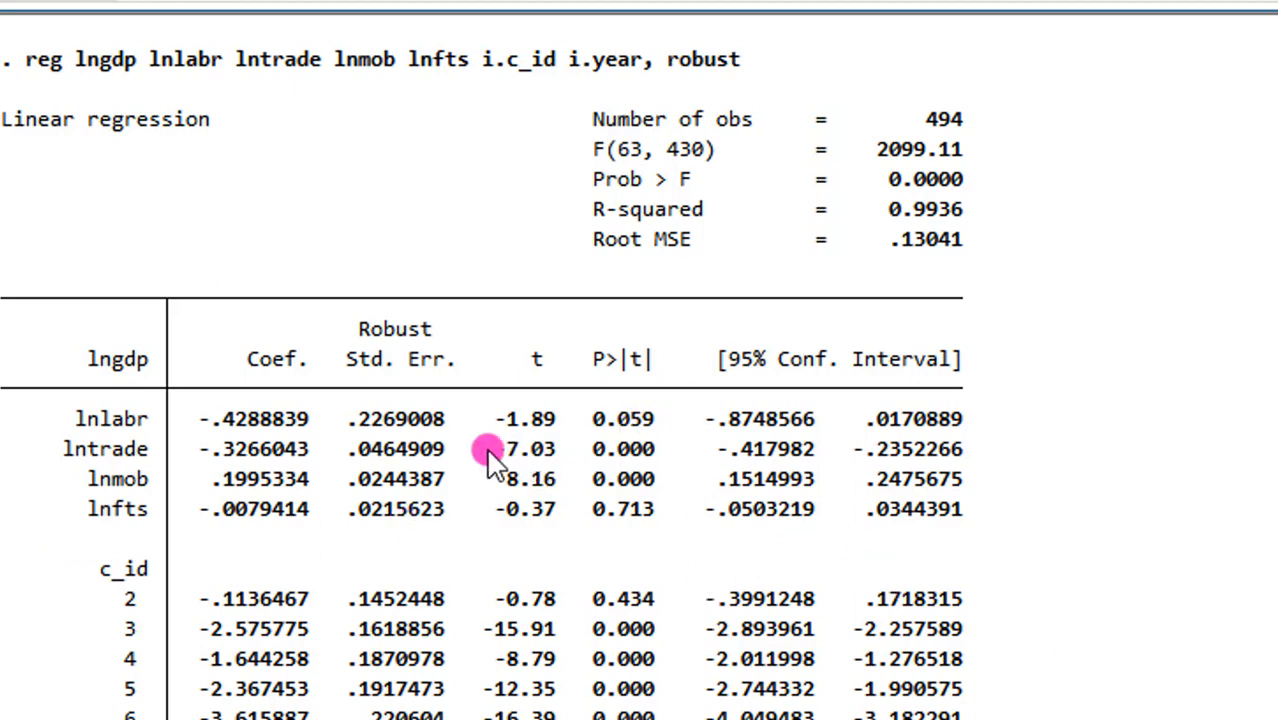
mouse_move(670, 510)
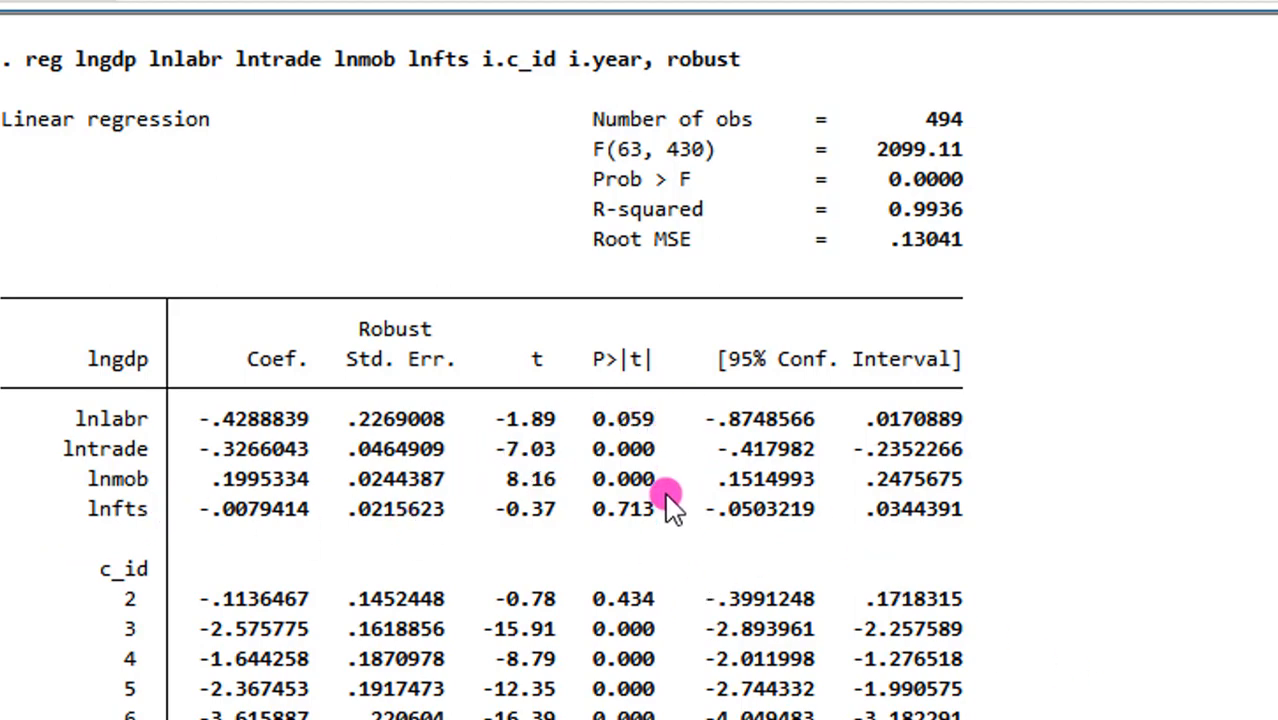
mouse_move(510, 550)
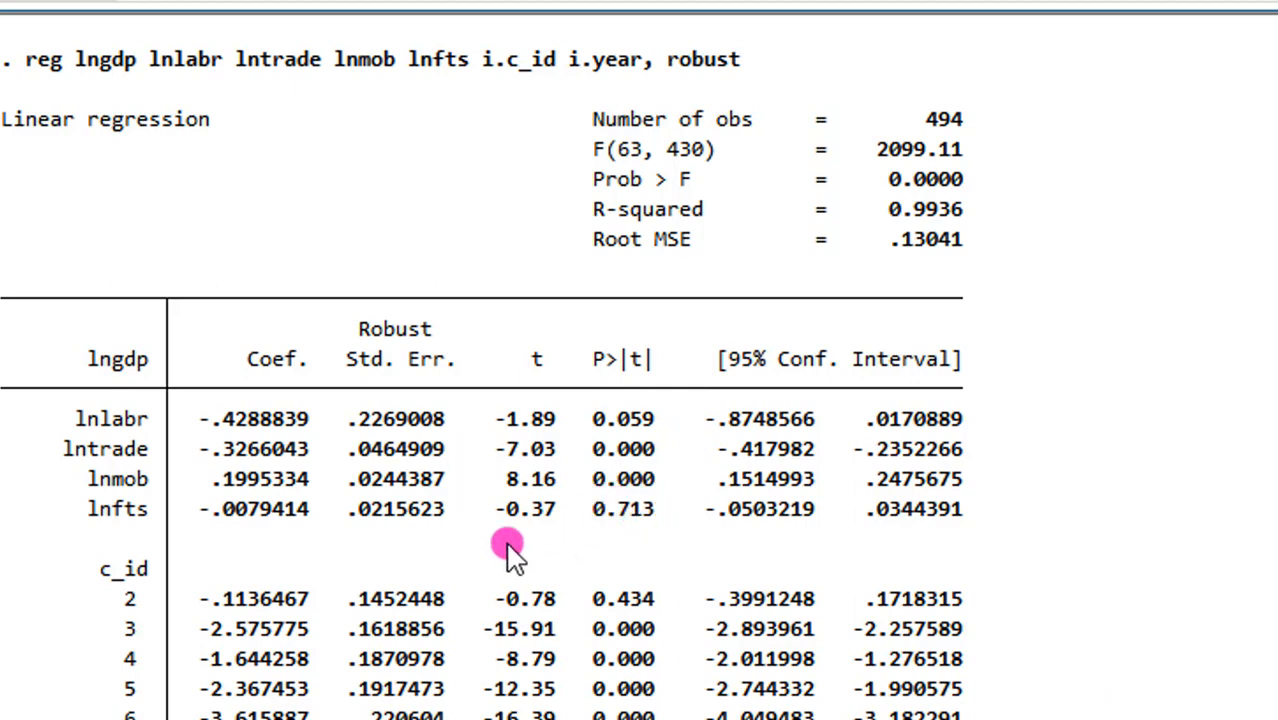
mouse_move(640, 520)
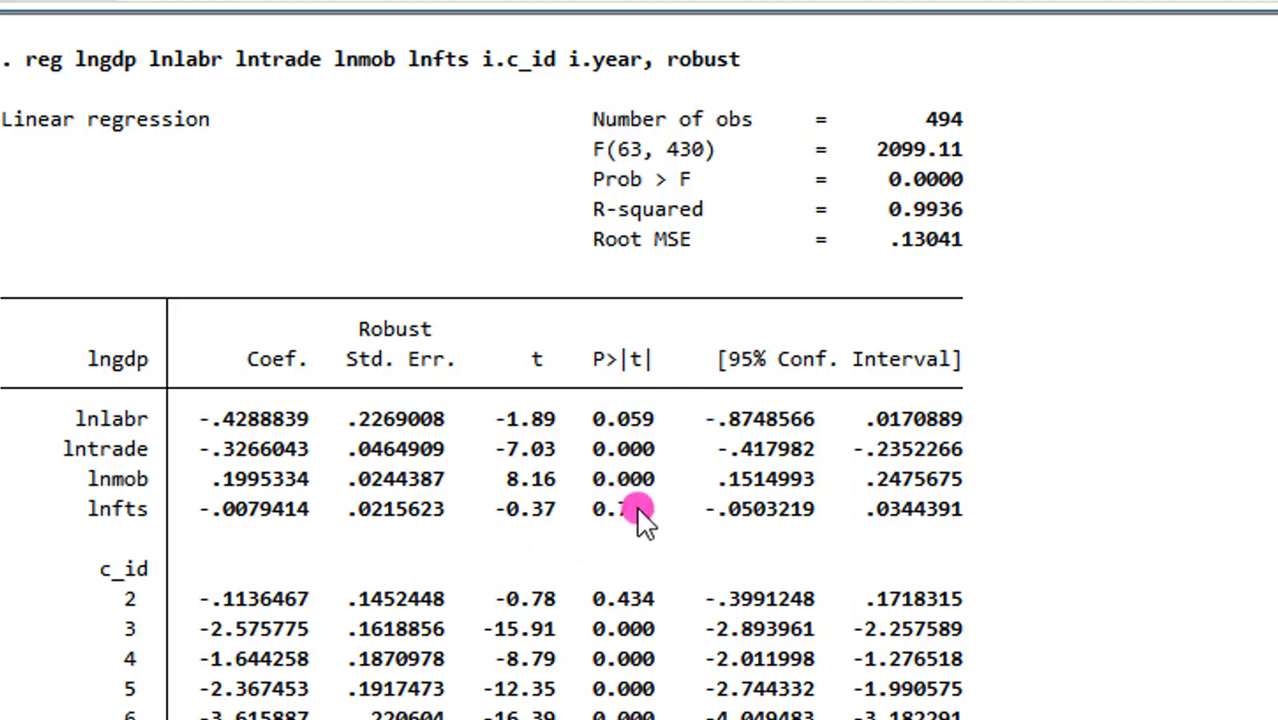
mouse_move(295, 555)
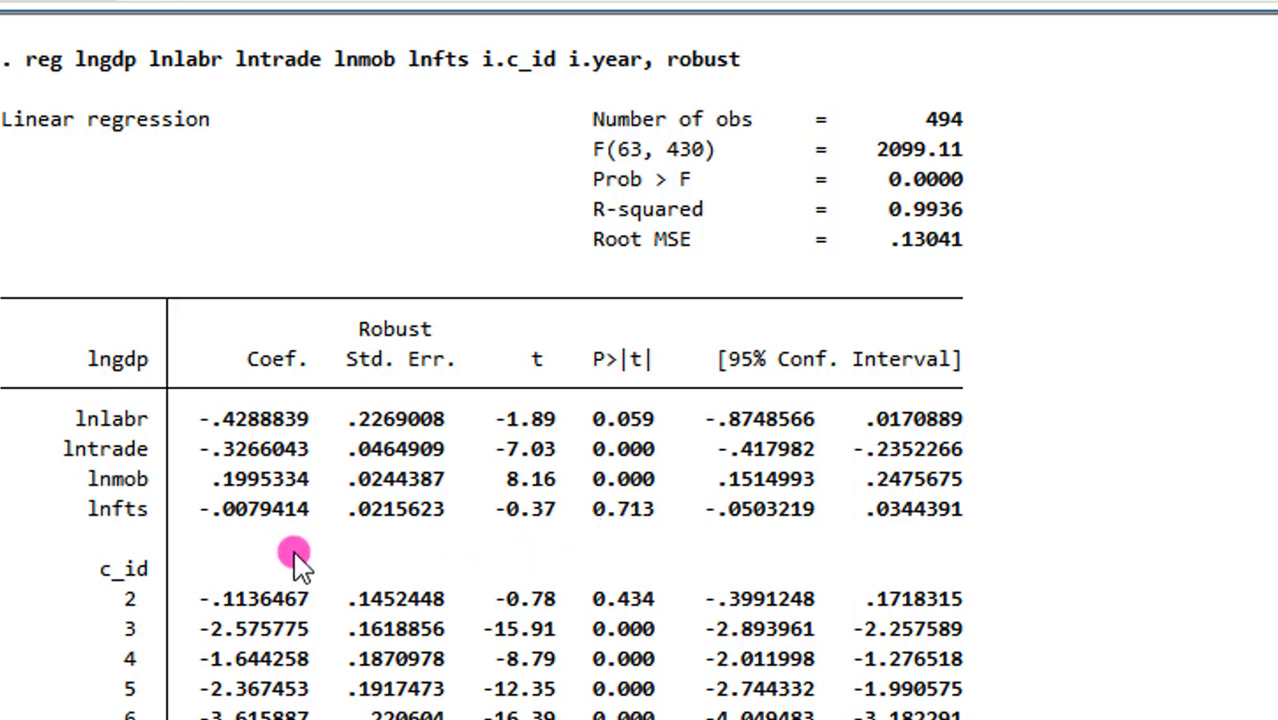
mouse_move(550, 490)
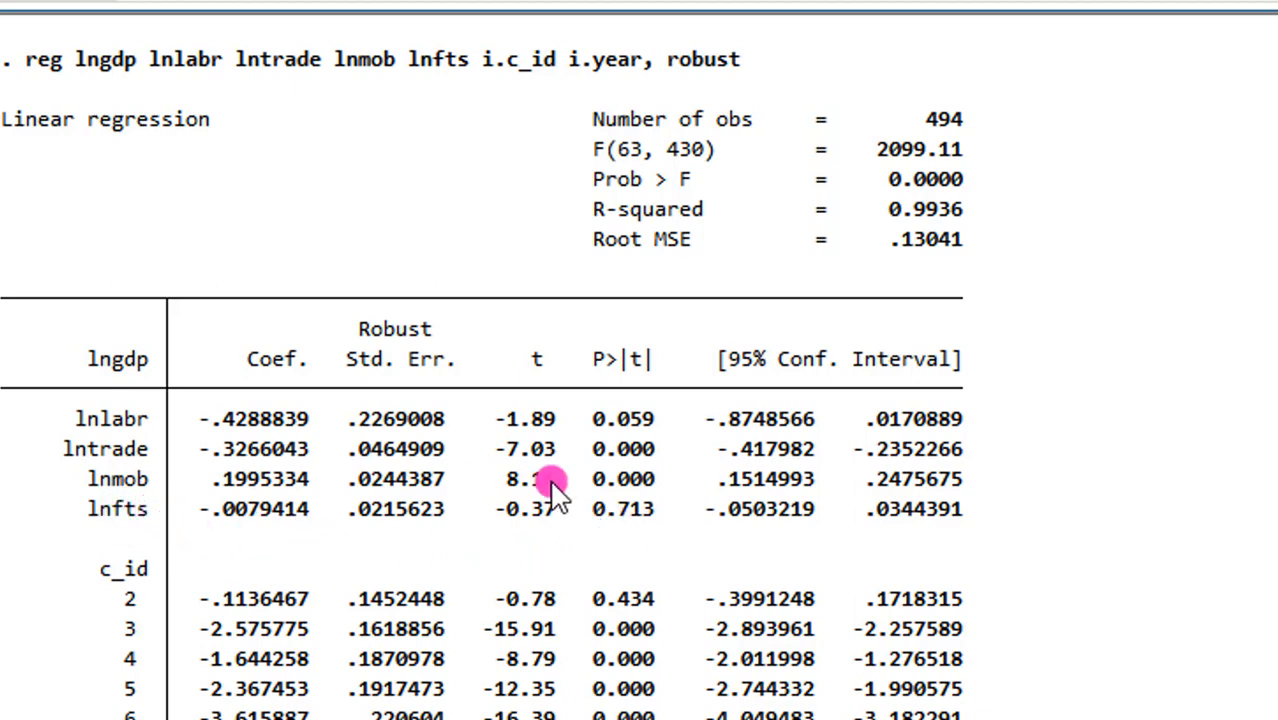
mouse_move(160, 525)
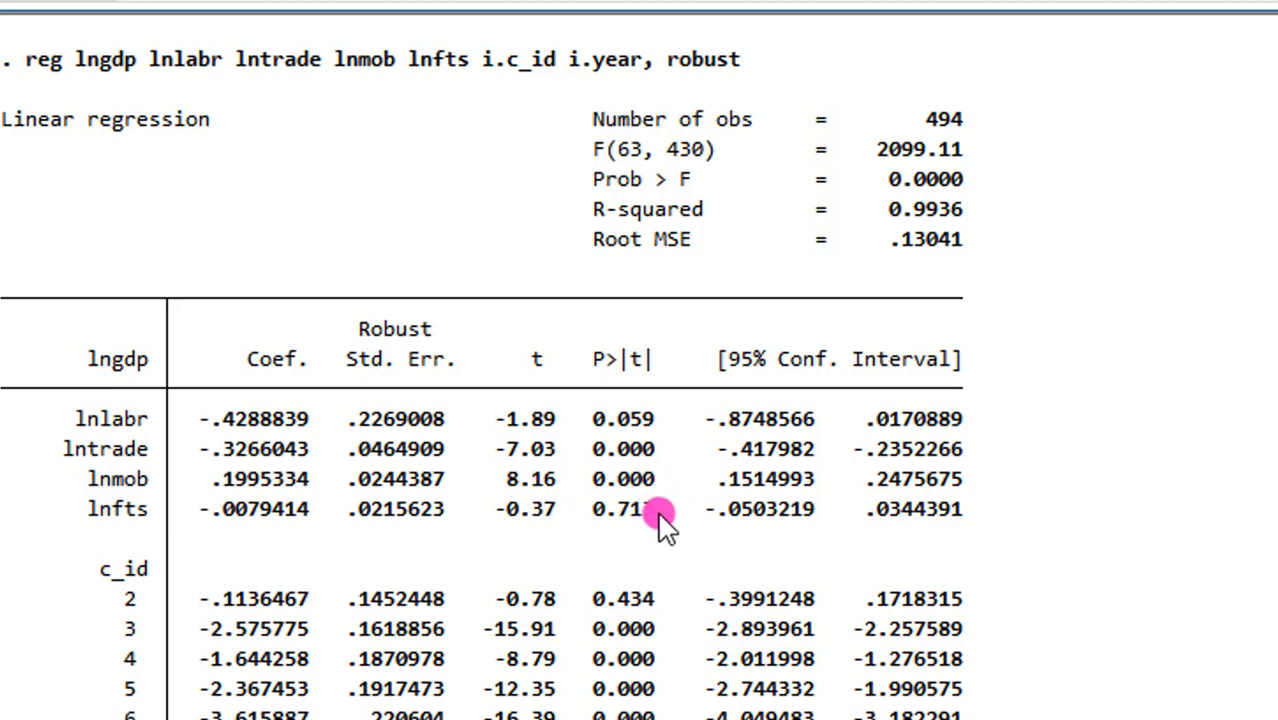
mouse_move(510, 520)
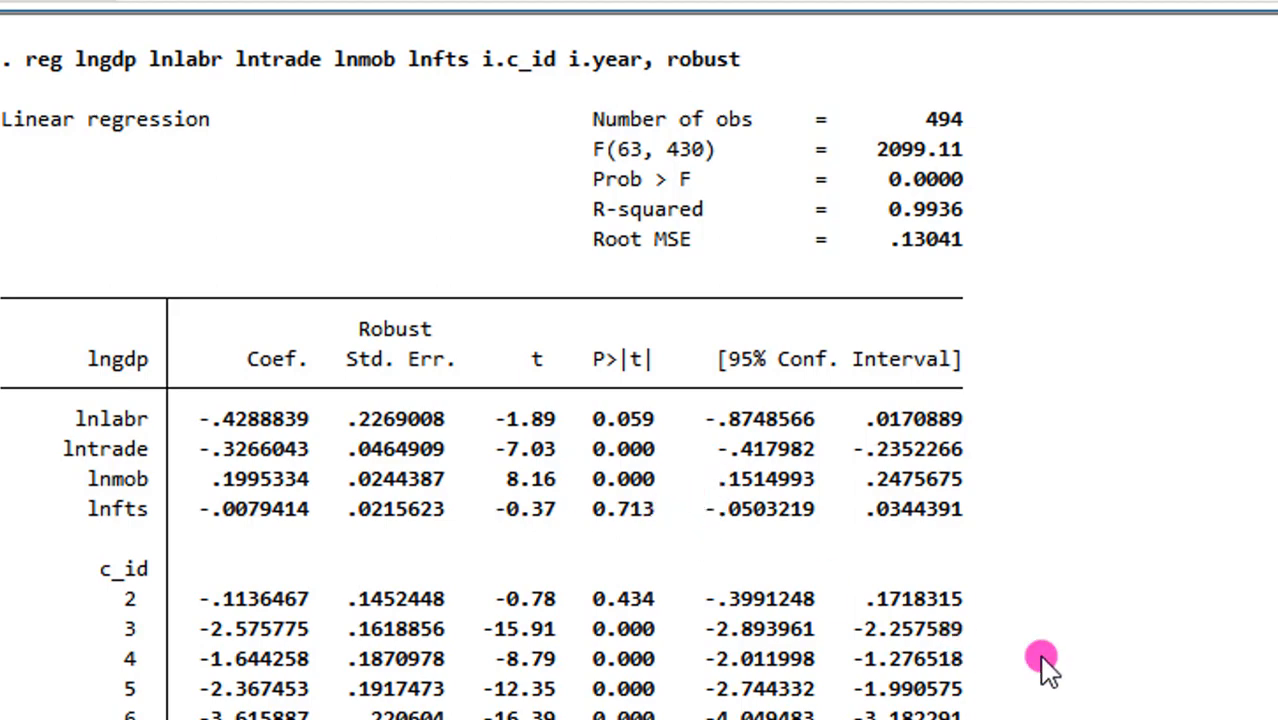
mouse_move(665, 420)
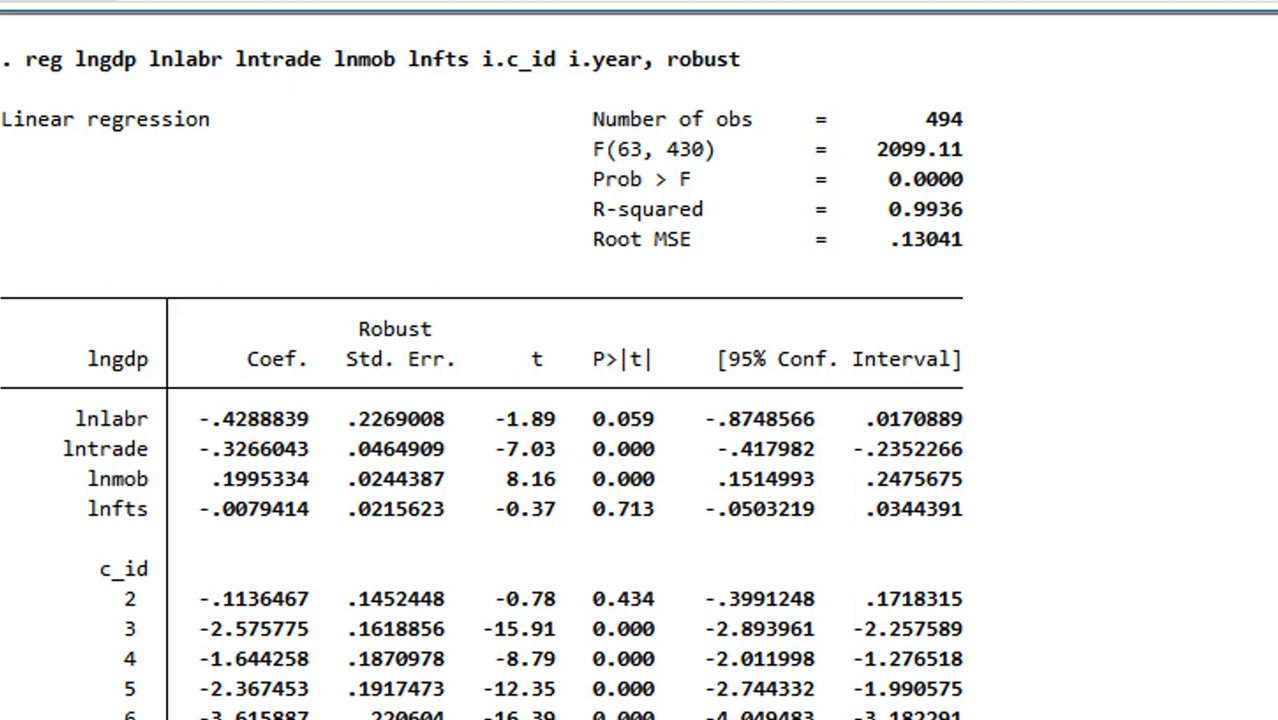
scroll("down", 3)
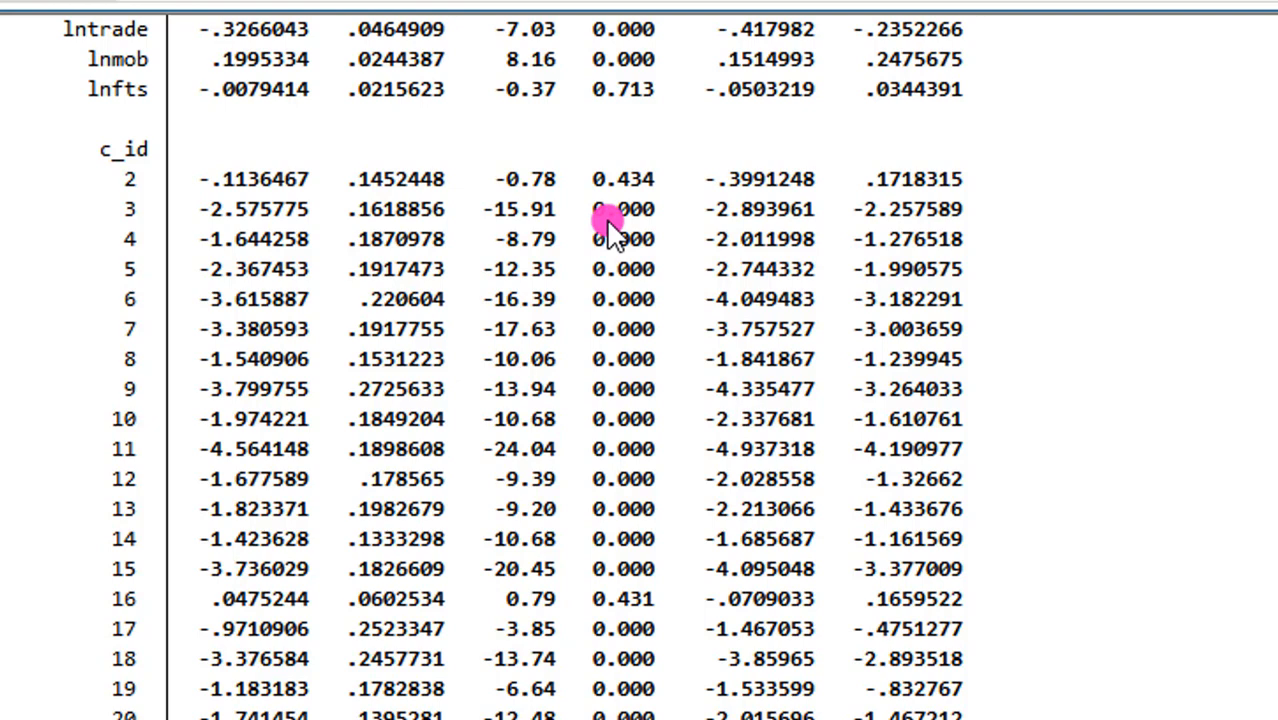
mouse_move(825, 470)
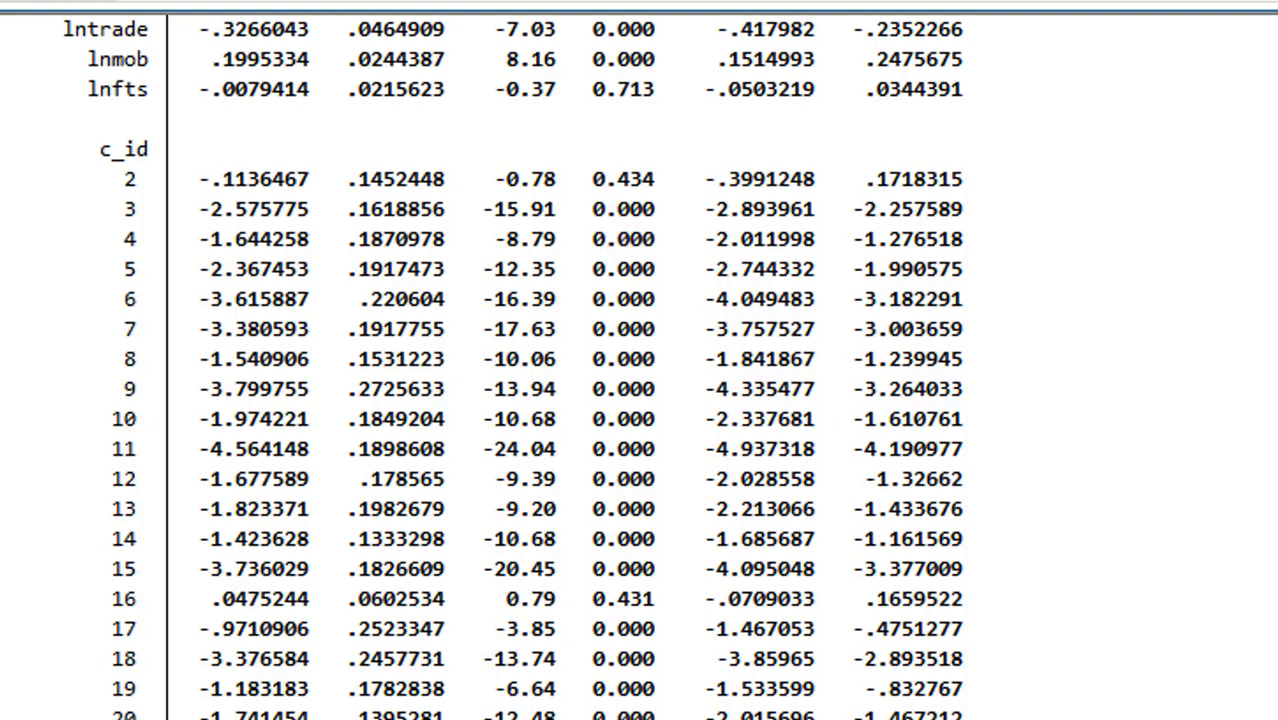
Return to the do-file's two-way regression line and notes on significant dummies and poolability
scroll("down", 3)
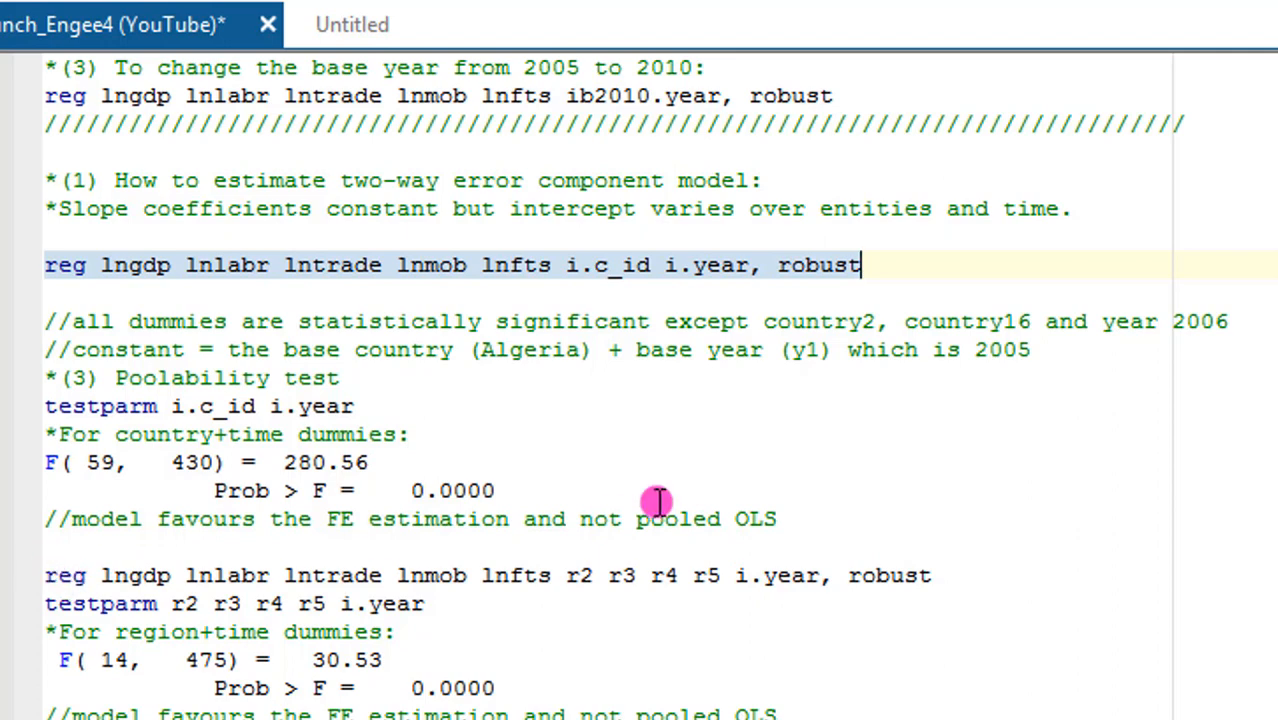
mouse_move(573, 581)
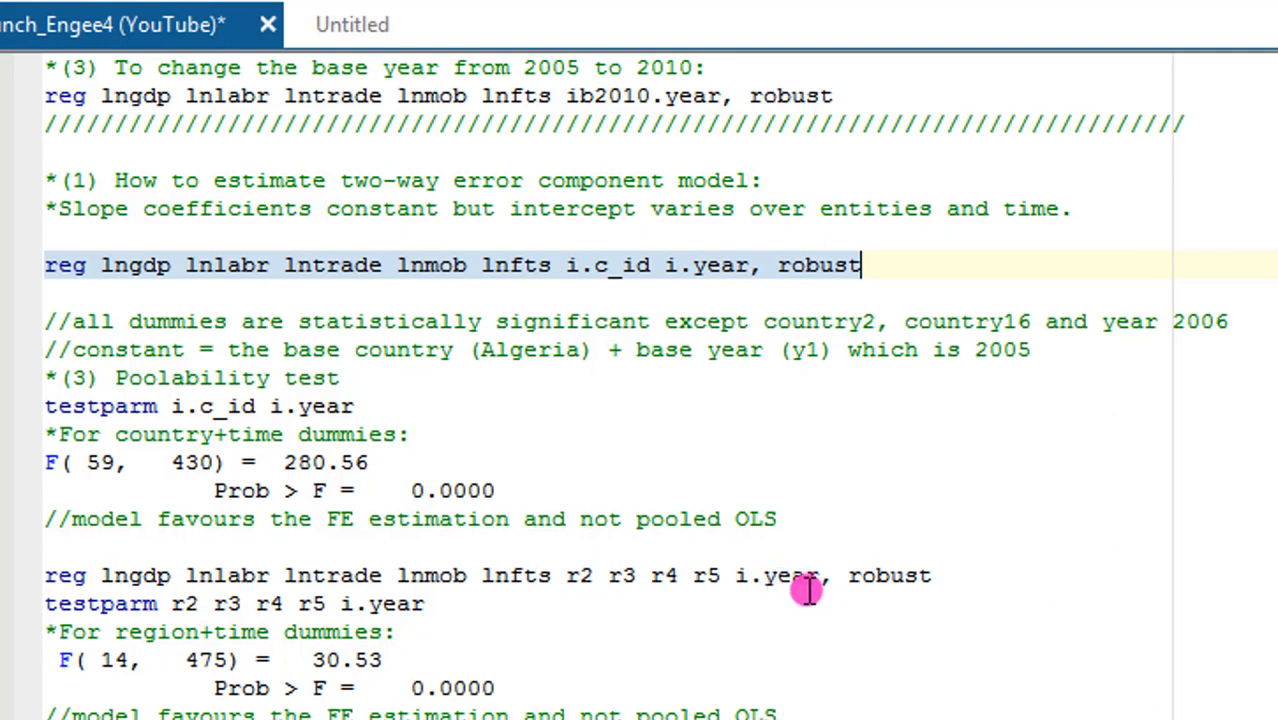
Execute 'reg lngdp ... r2 r3 r4 r5 i.year, robust' and review the significant coefficients
left_click(50, 575)
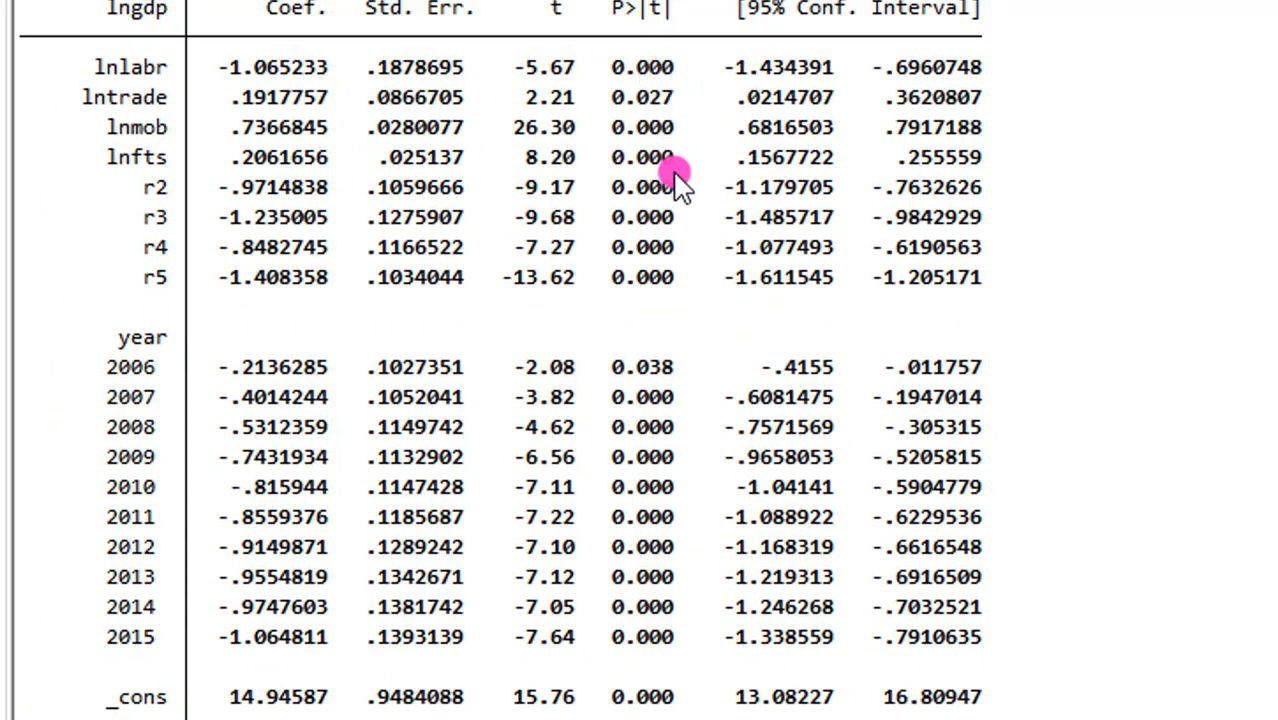
mouse_move(670, 390)
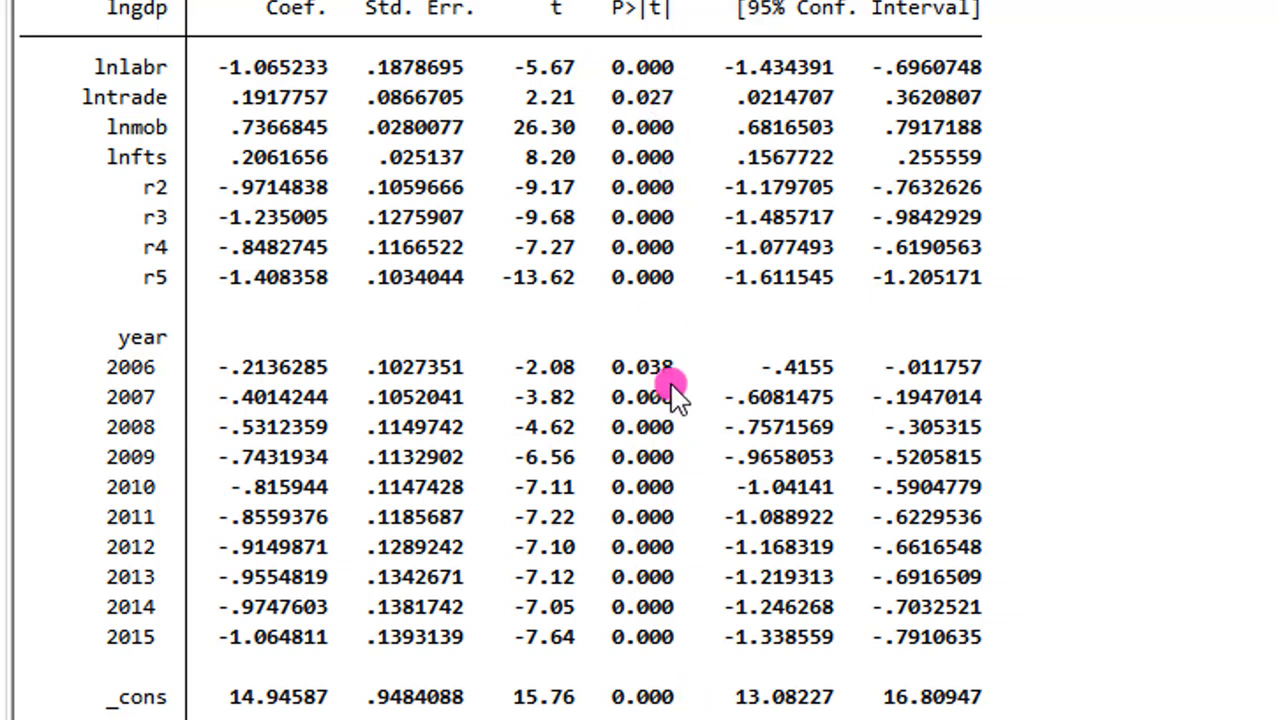
mouse_move(235, 130)
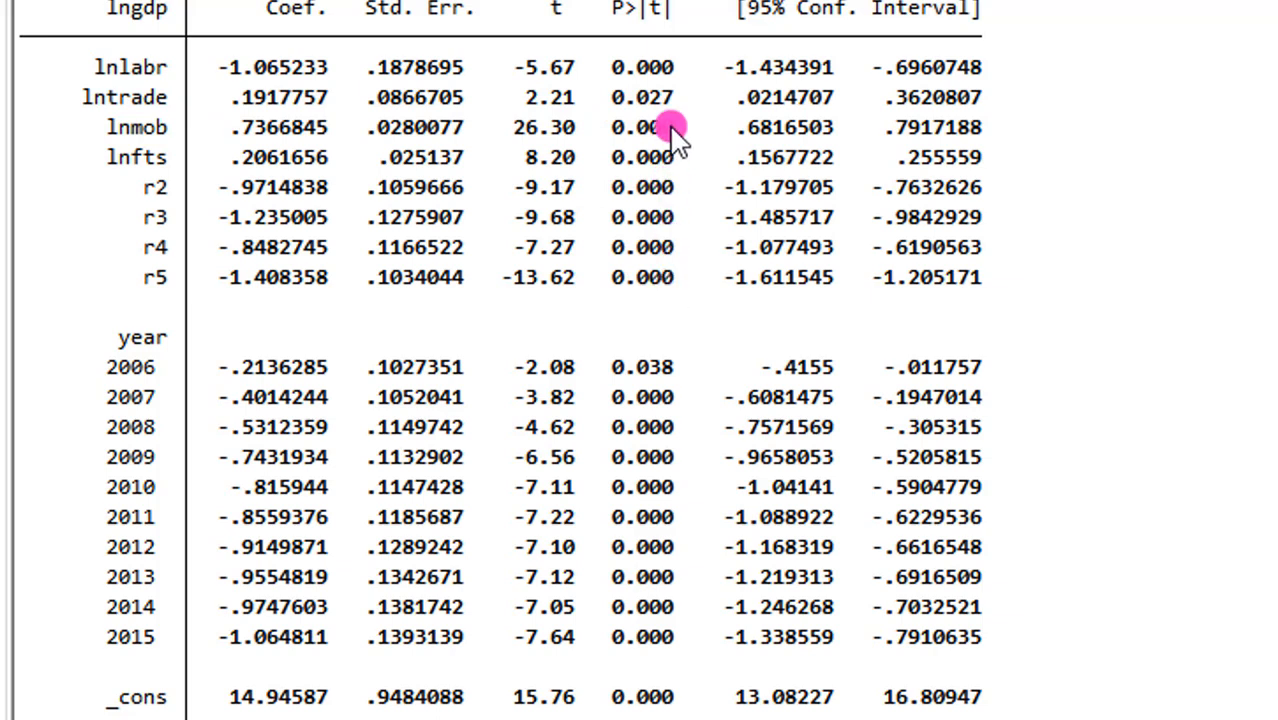
mouse_move(700, 330)
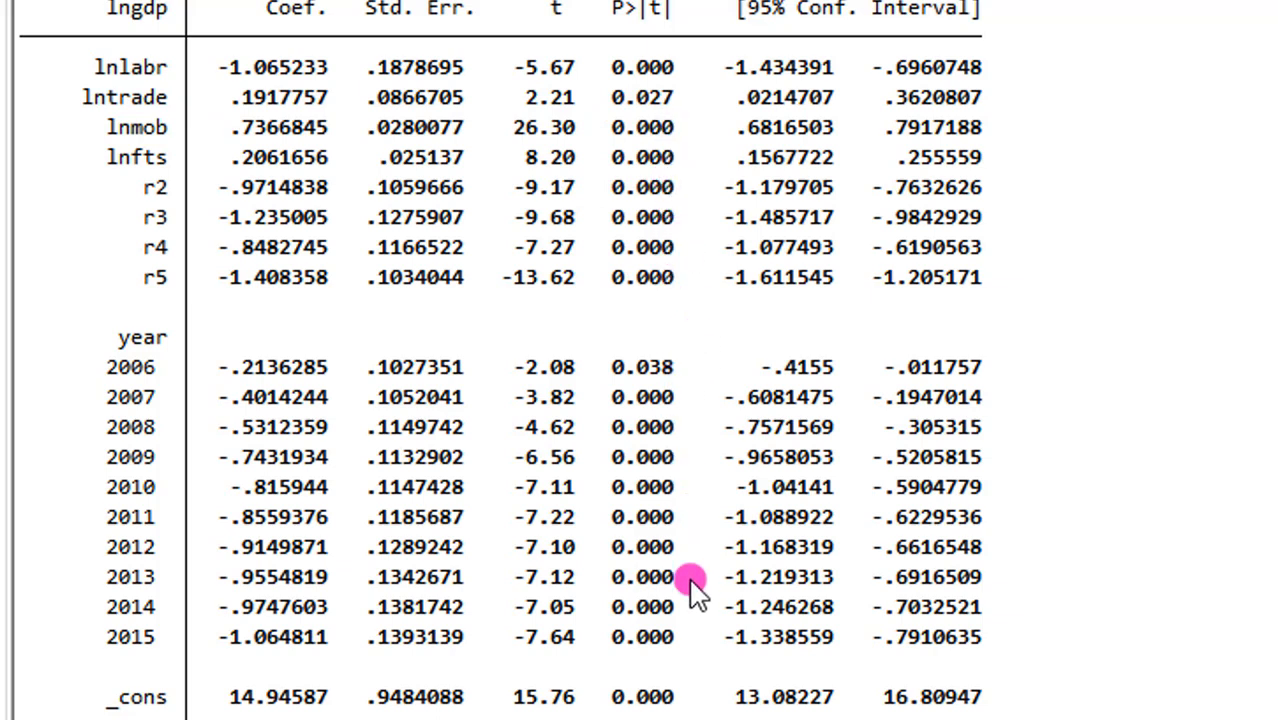
mouse_move(618, 180)
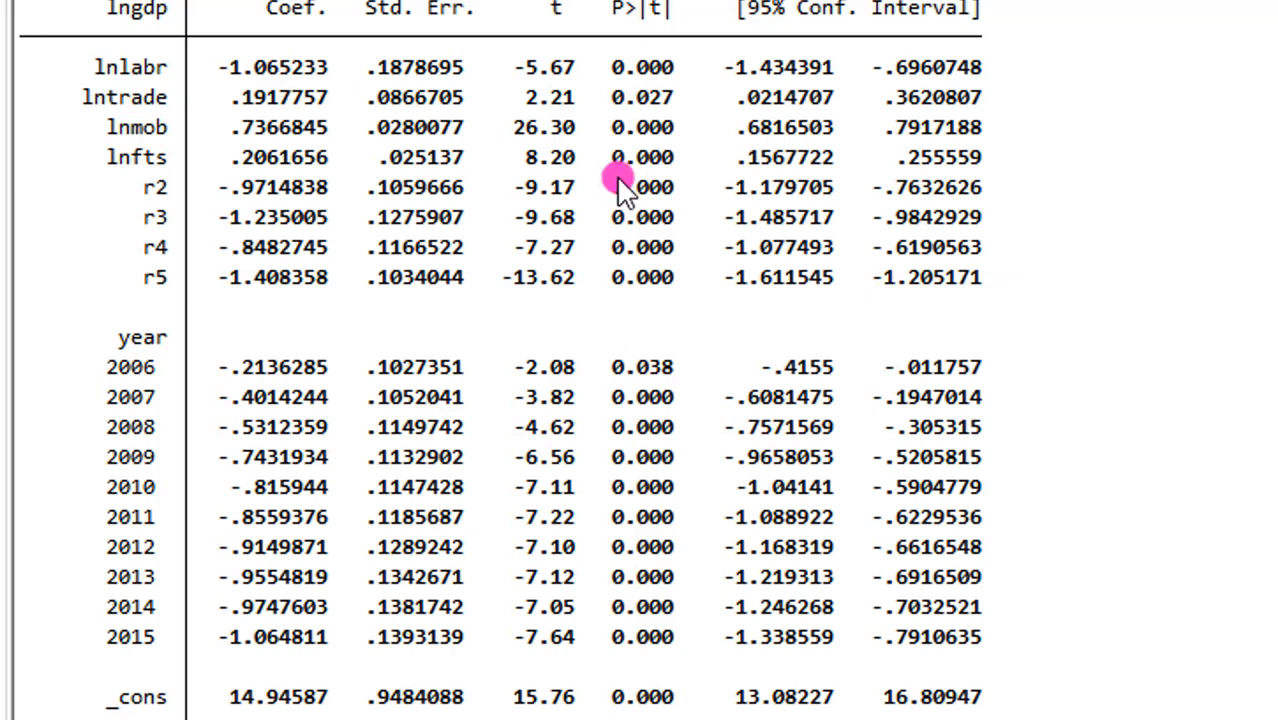
mouse_move(670, 80)
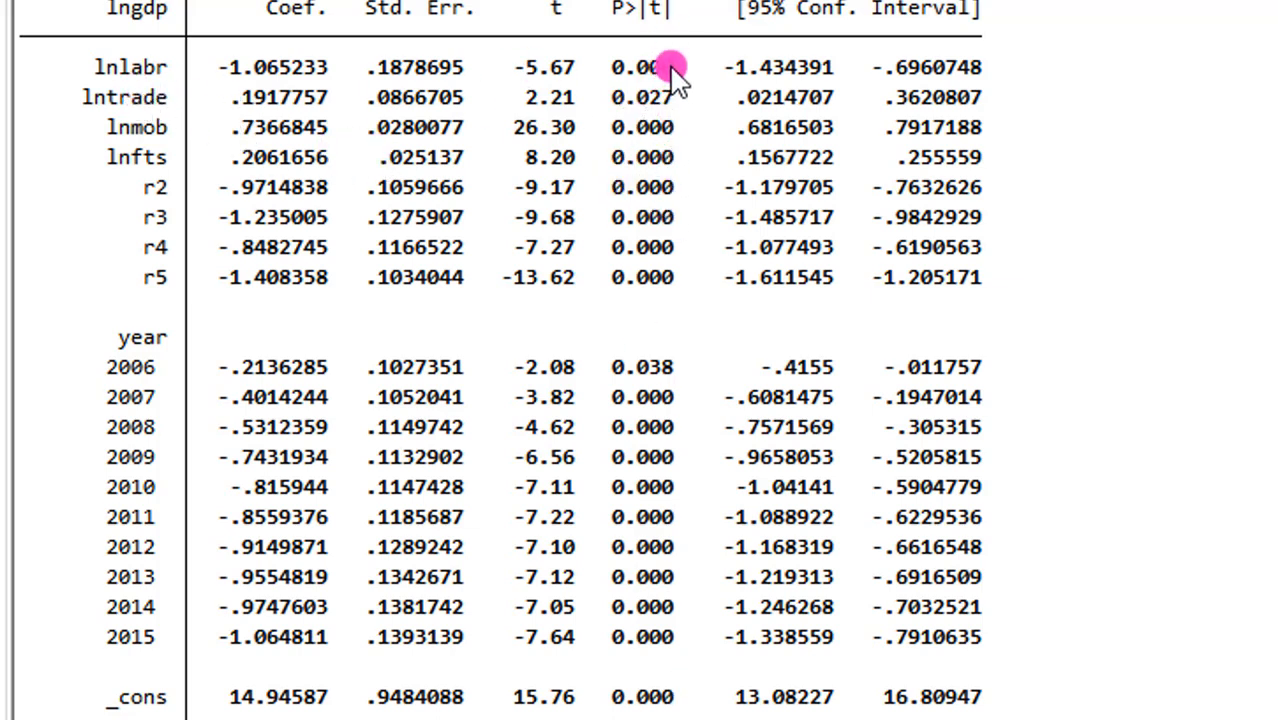
mouse_move(725, 205)
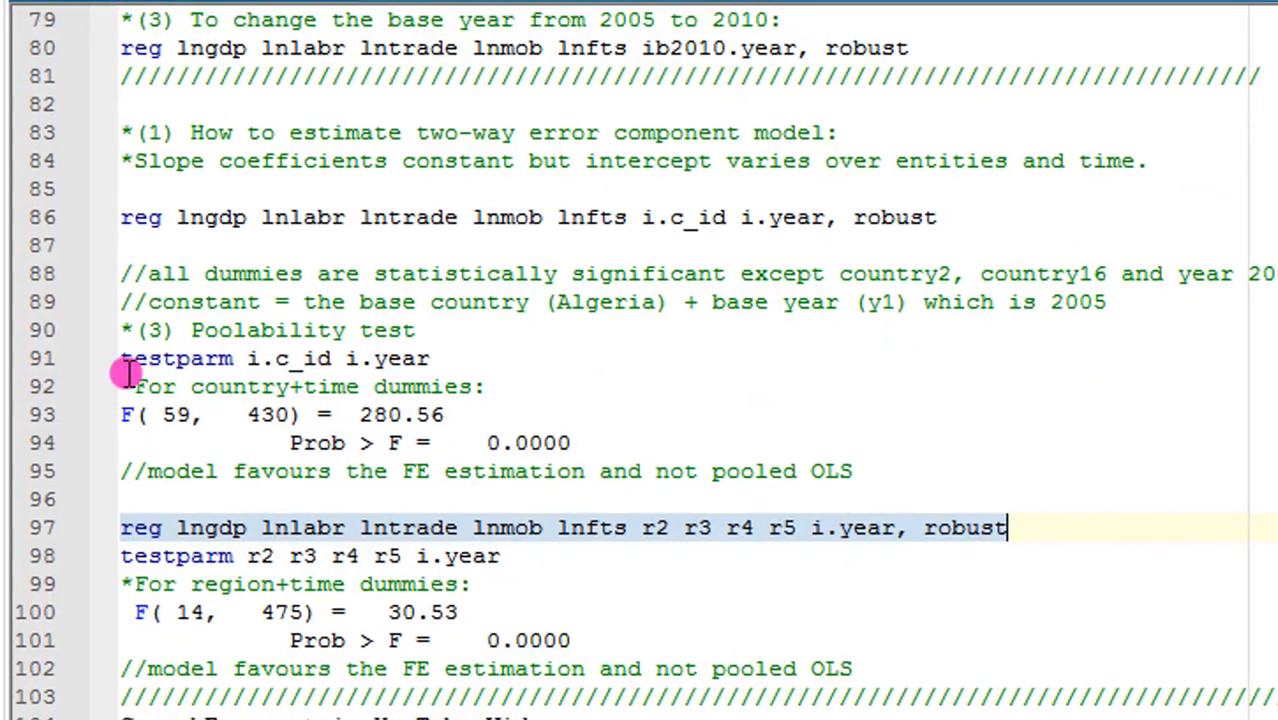
Run 'testparm r2 r3 r4 r5 i.year' after the region regression, giving F(14, 475) = 30.53
left_click(130, 358)
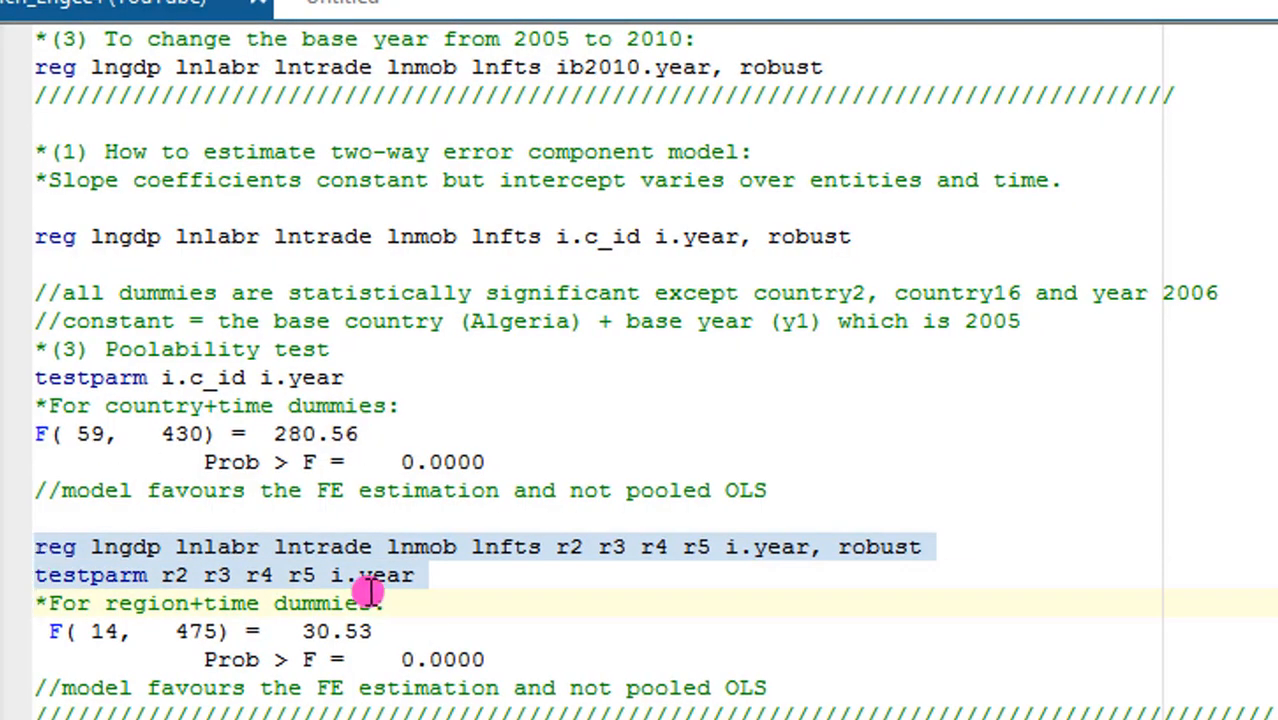
left_click(413, 575)
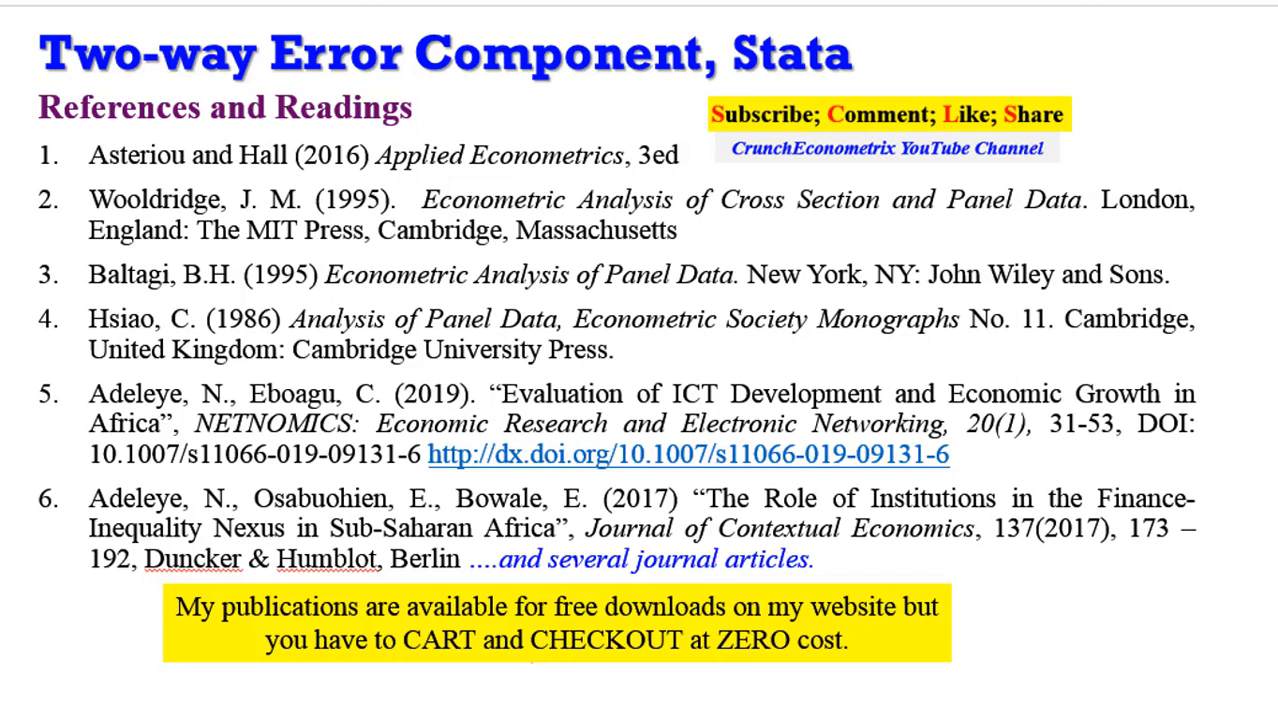
mouse_move(1075, 285)
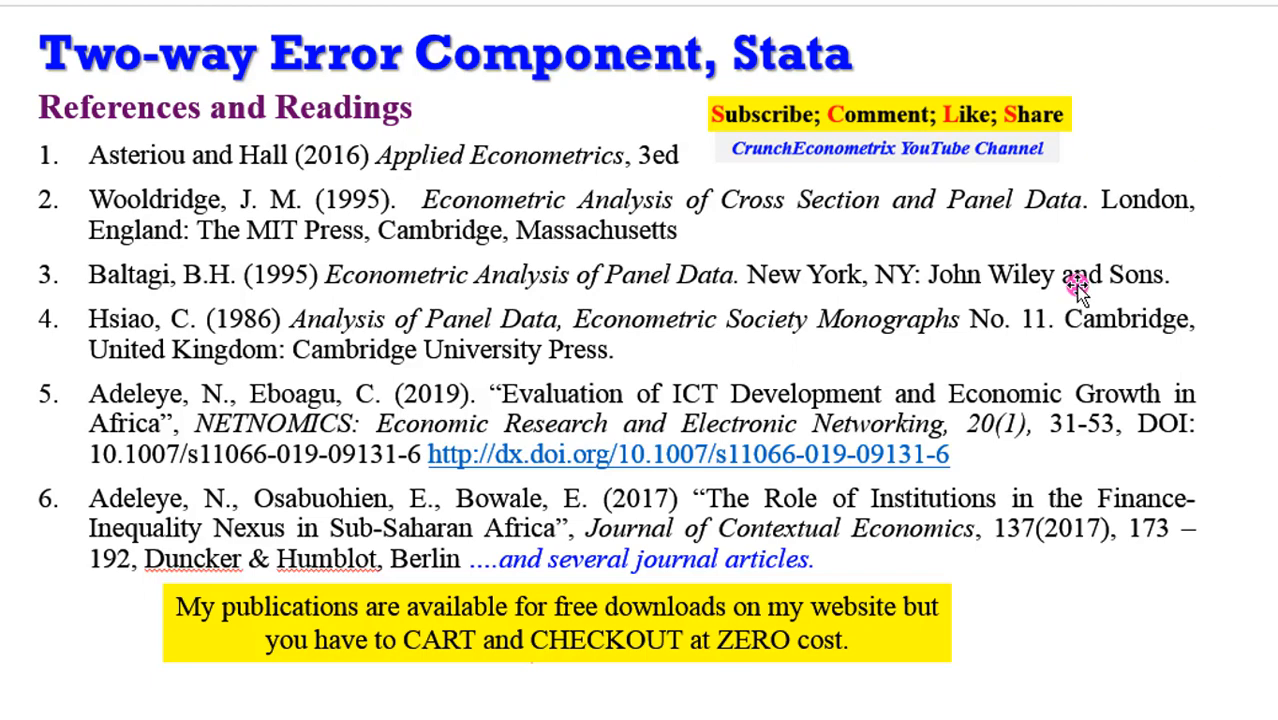
mouse_move(412, 313)
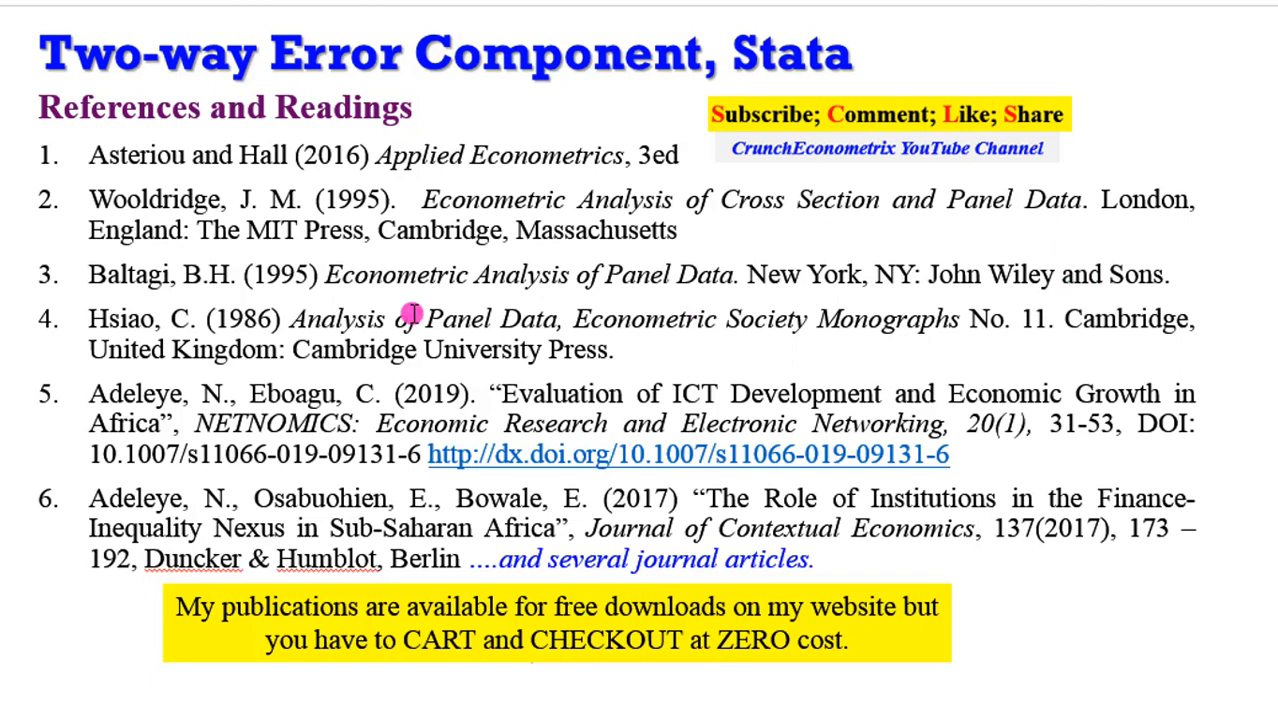
mouse_move(316, 422)
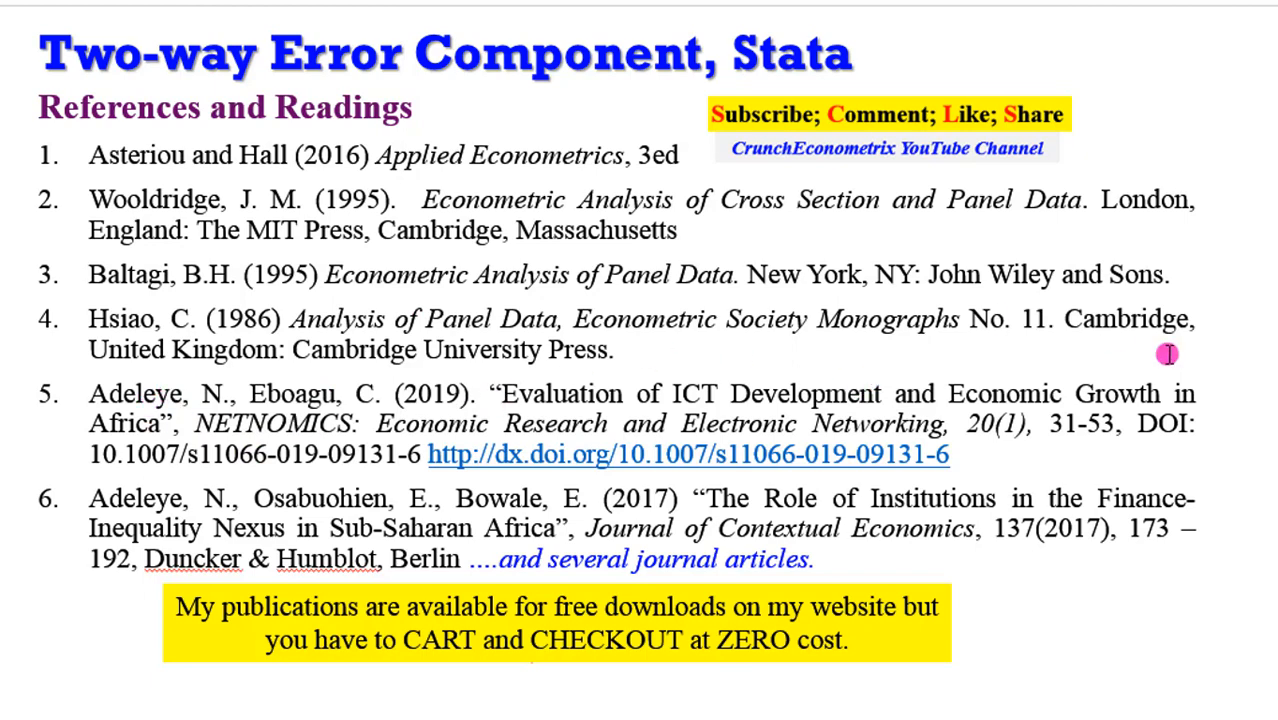
mouse_move(855, 637)
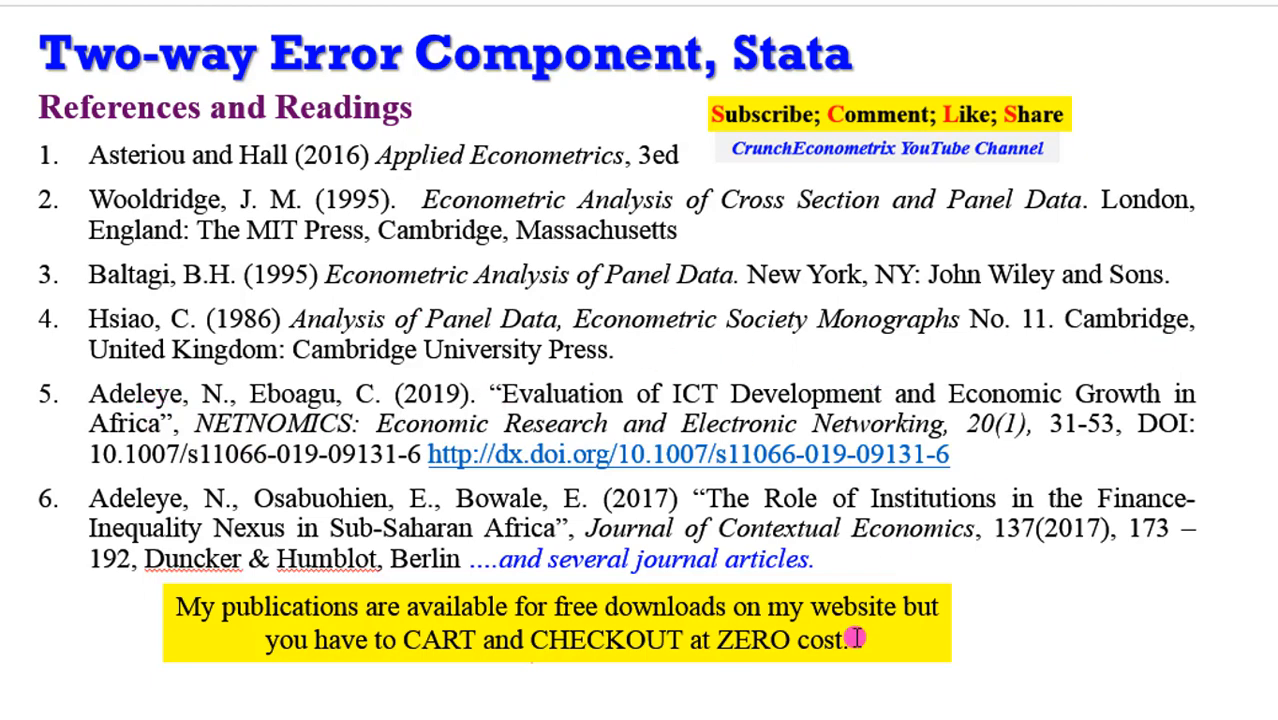